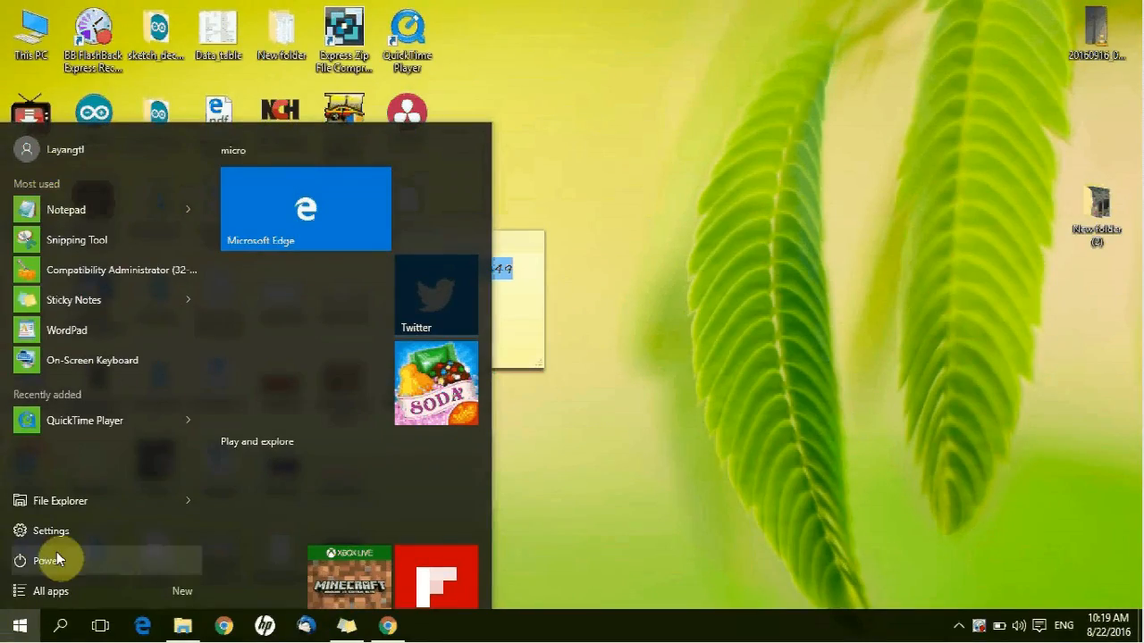
# Reach the WiFi adapter's IPv4 properties through Settings > Network & Internet > adapter options
pyautogui.click(50, 529)
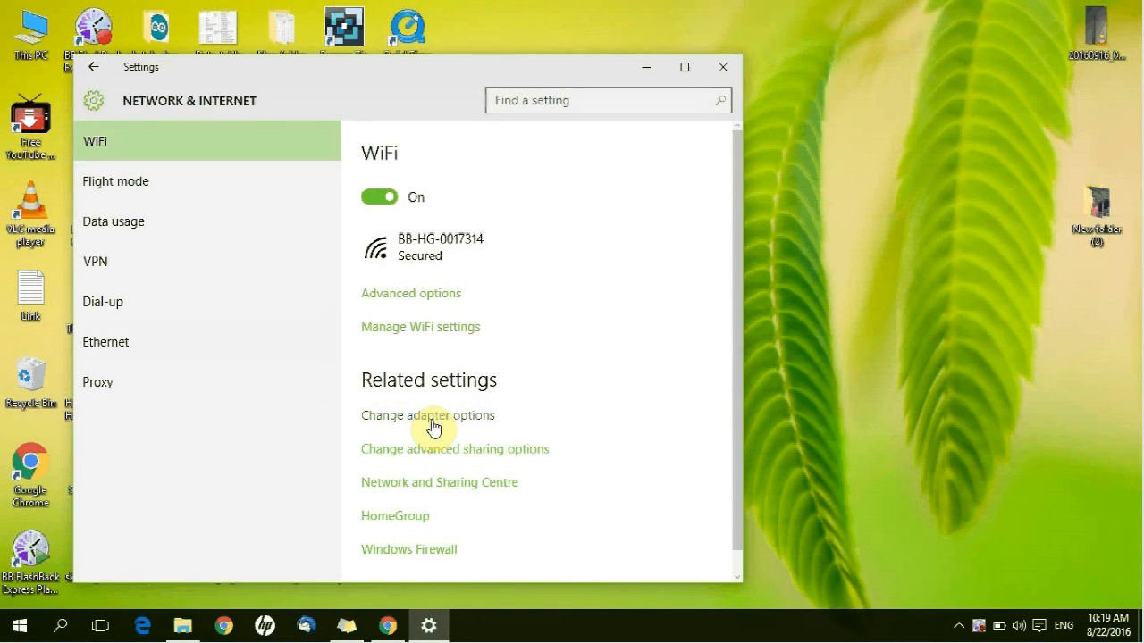
pyautogui.click(428, 415)
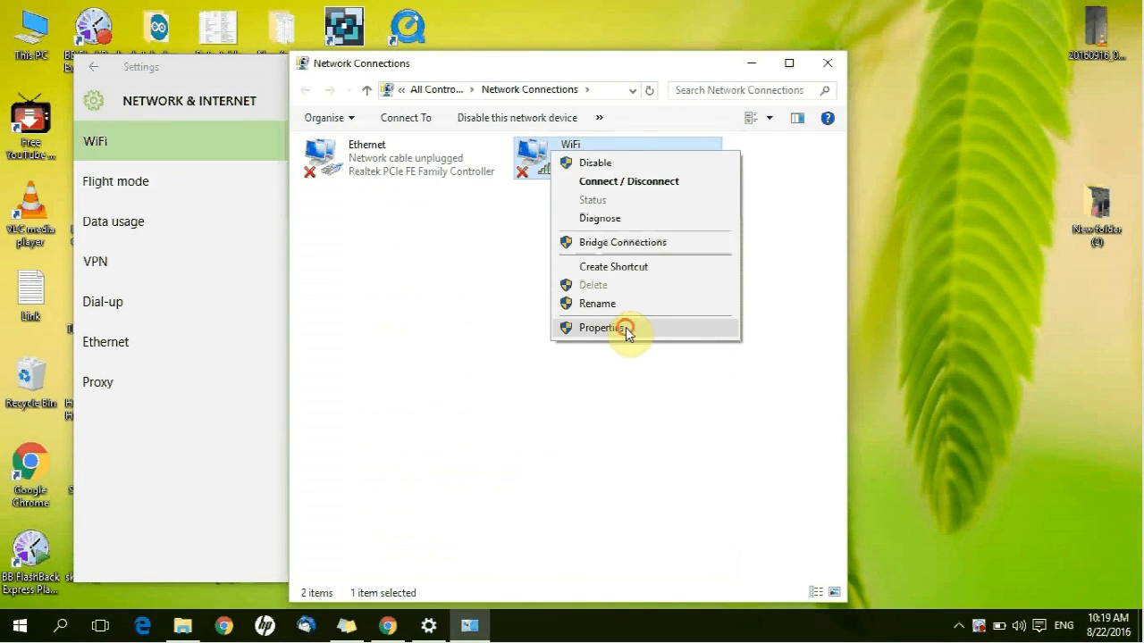
pyautogui.click(598, 328)
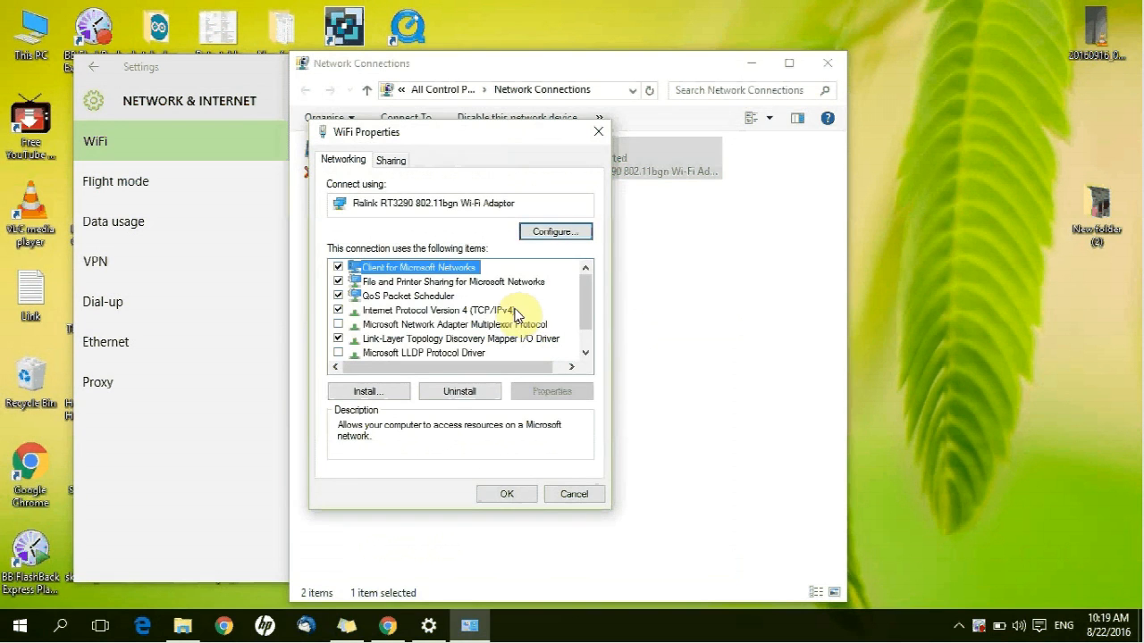
pyautogui.click(438, 311)
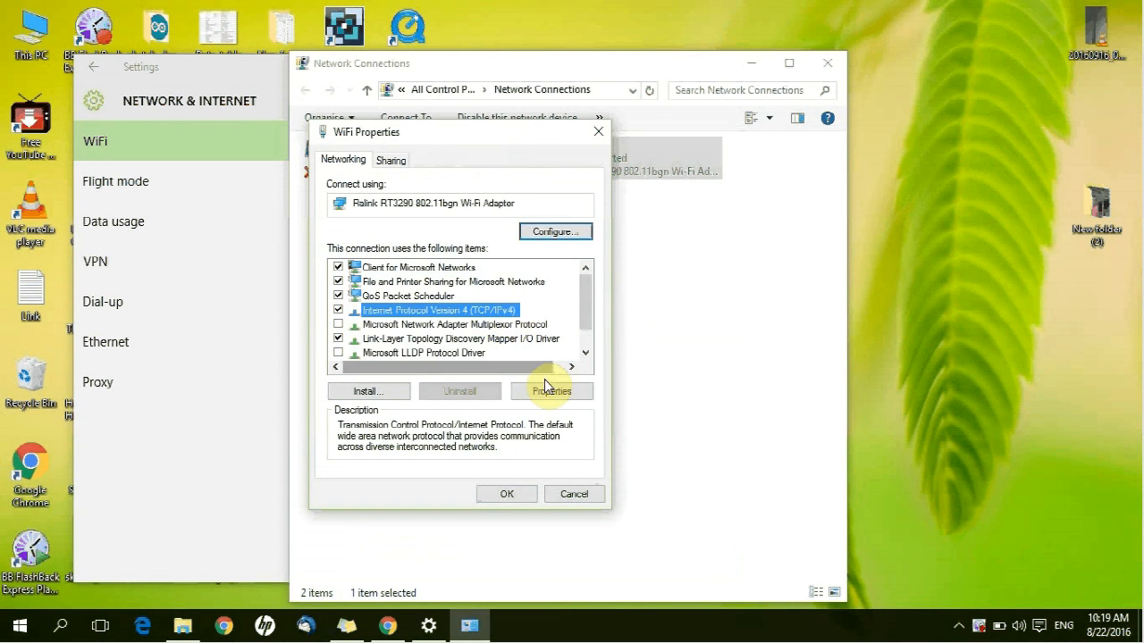
pyautogui.click(551, 392)
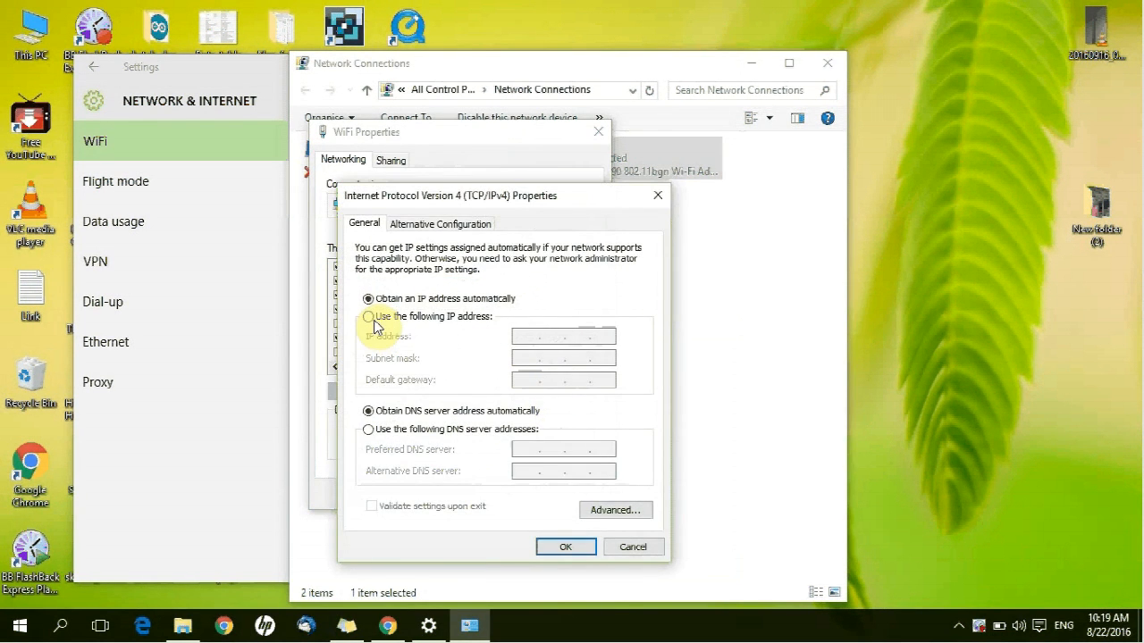
# Assign the static IP 192.168.1.45 with mask 255.255.255.0 and confirm
pyautogui.click(368, 316)
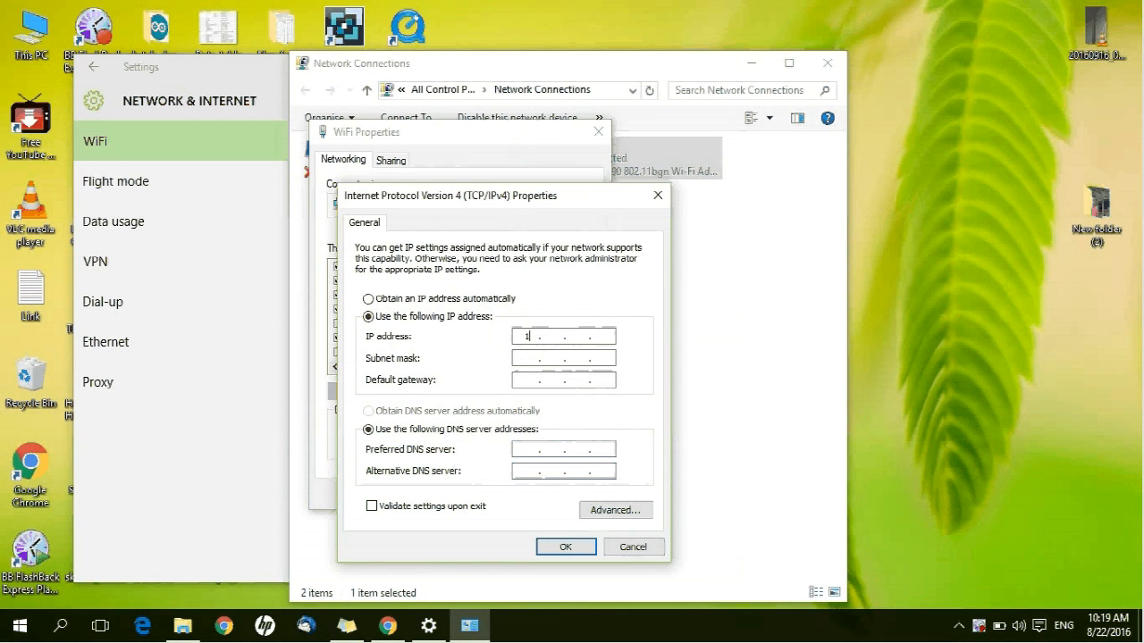
pyautogui.write('92.16')
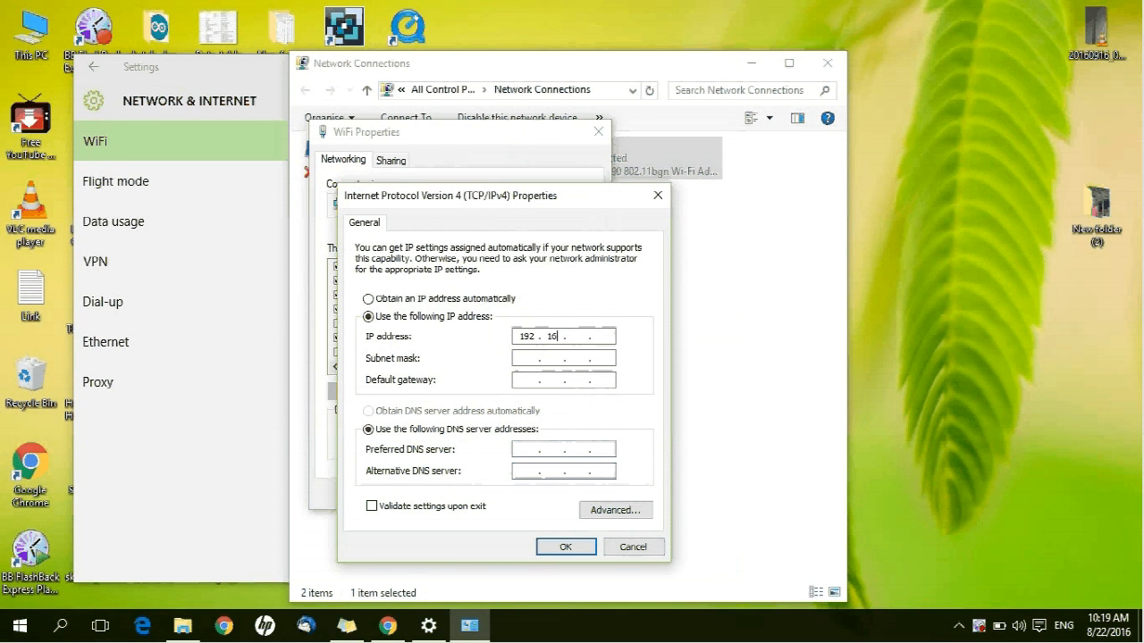
pyautogui.write('81')
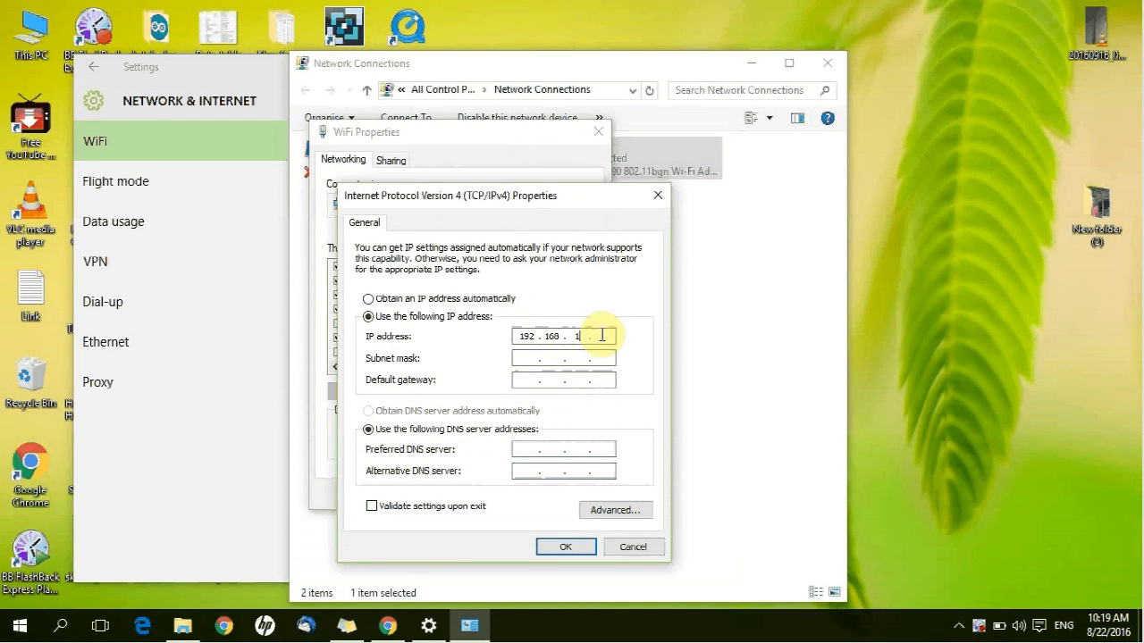
pyautogui.write('45')
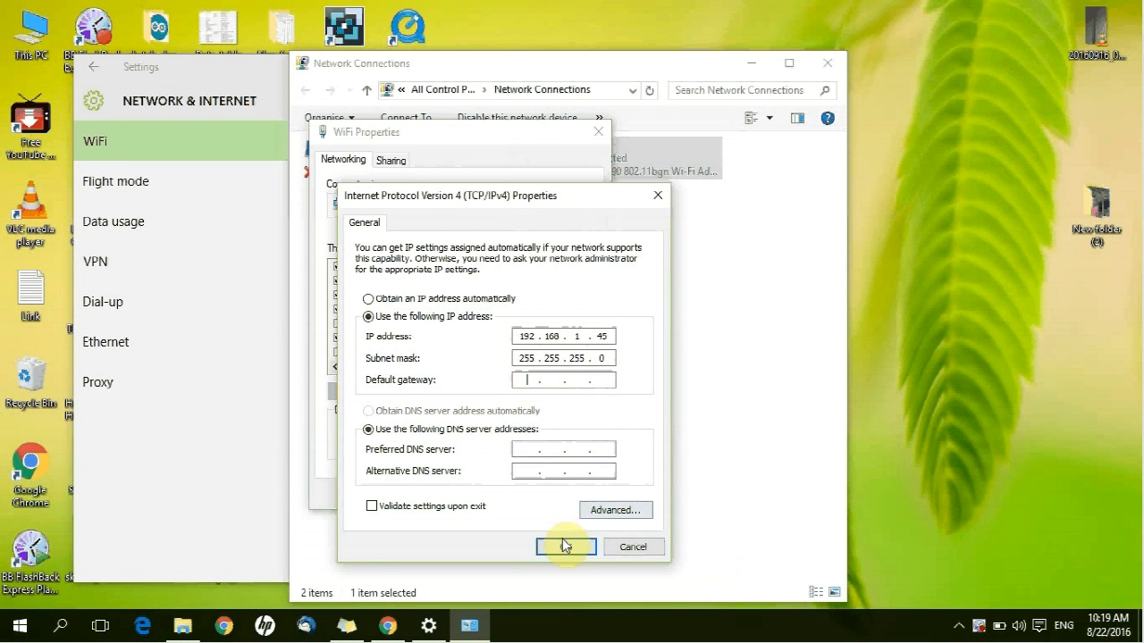
pyautogui.click(565, 547)
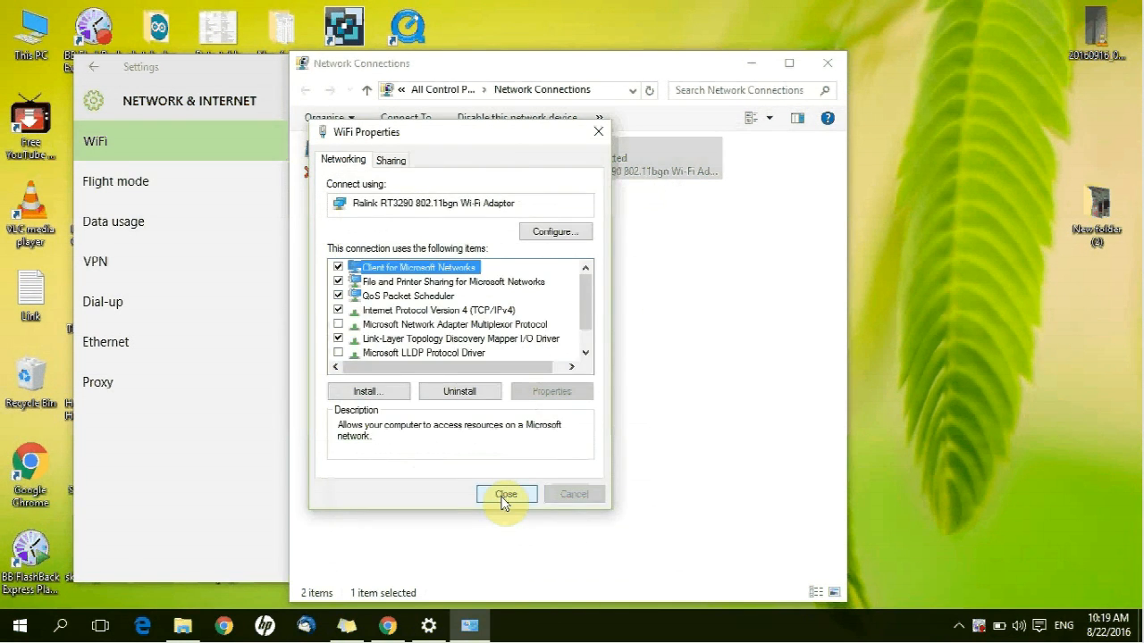
pyautogui.click(505, 494)
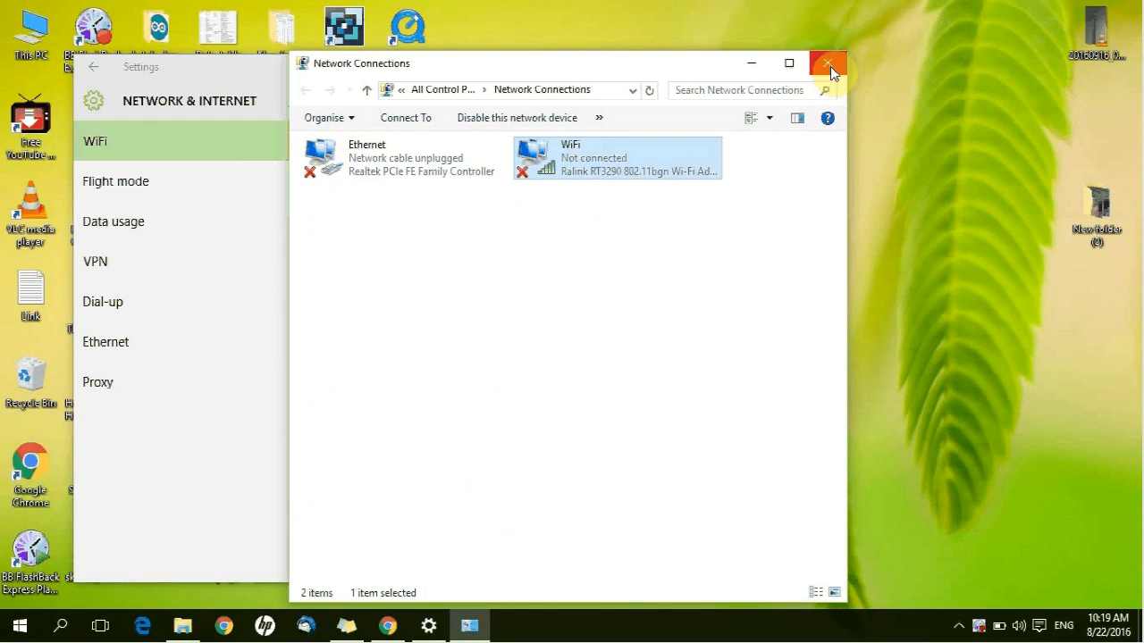
# Start connecting to the BB-HG-0017314 network from the network flyout
pyautogui.click(825, 65)
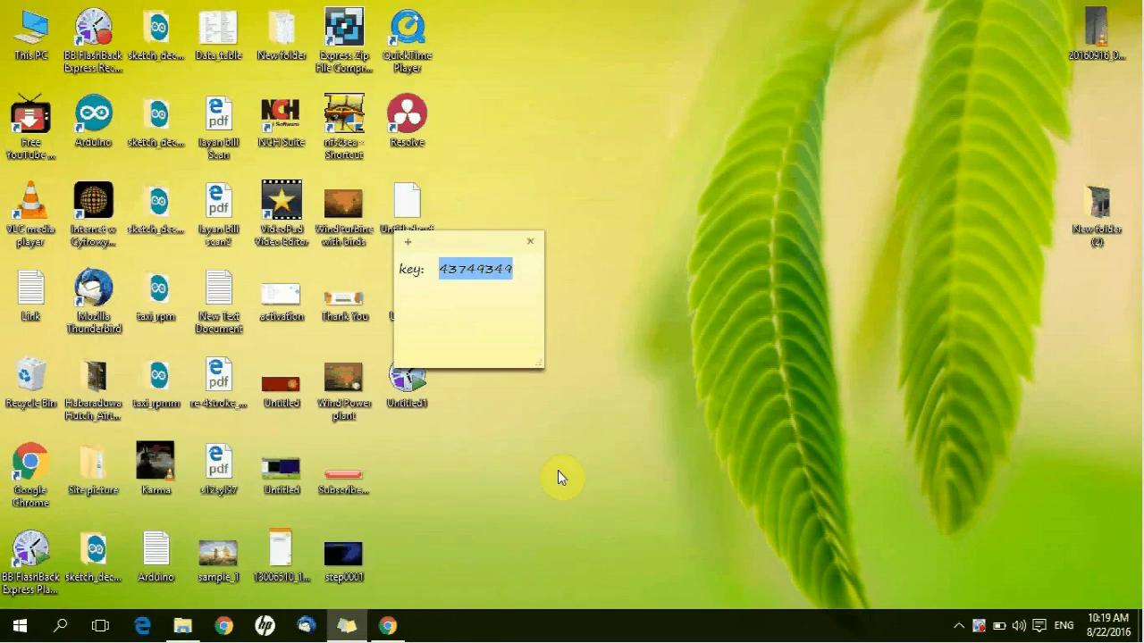
pyautogui.click(958, 625)
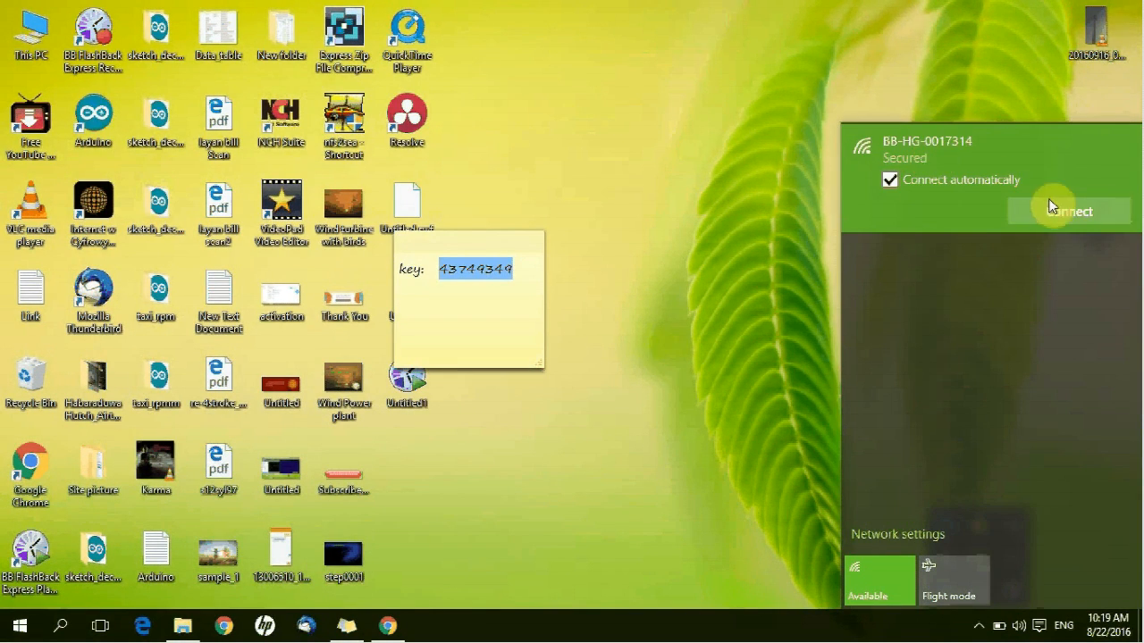
pyautogui.click(1069, 211)
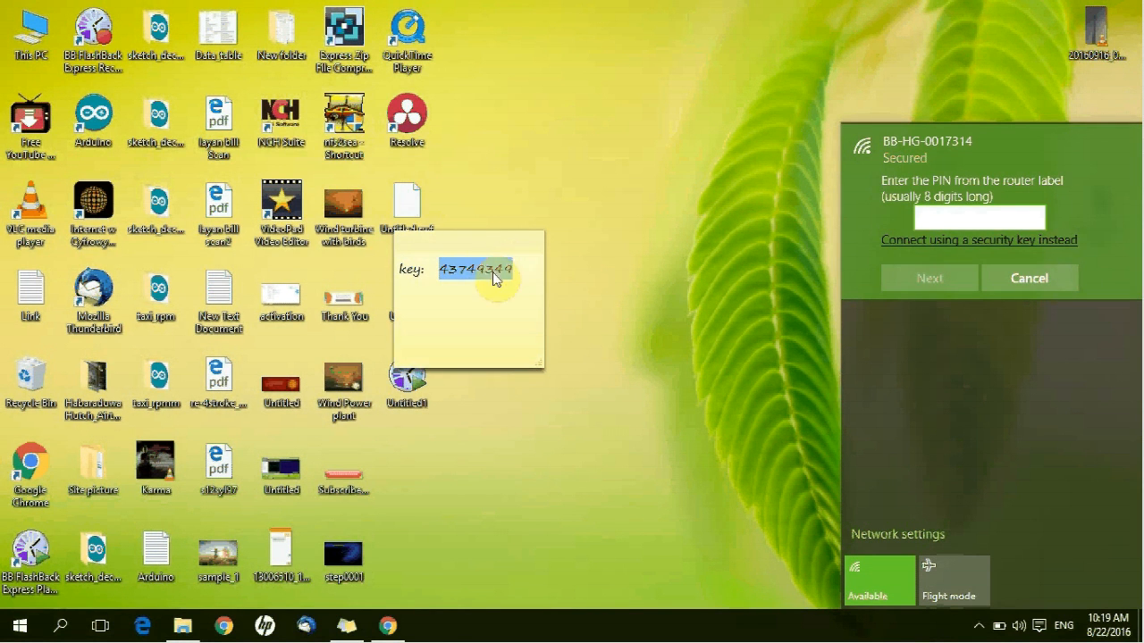
pyautogui.rightClick(497, 279)
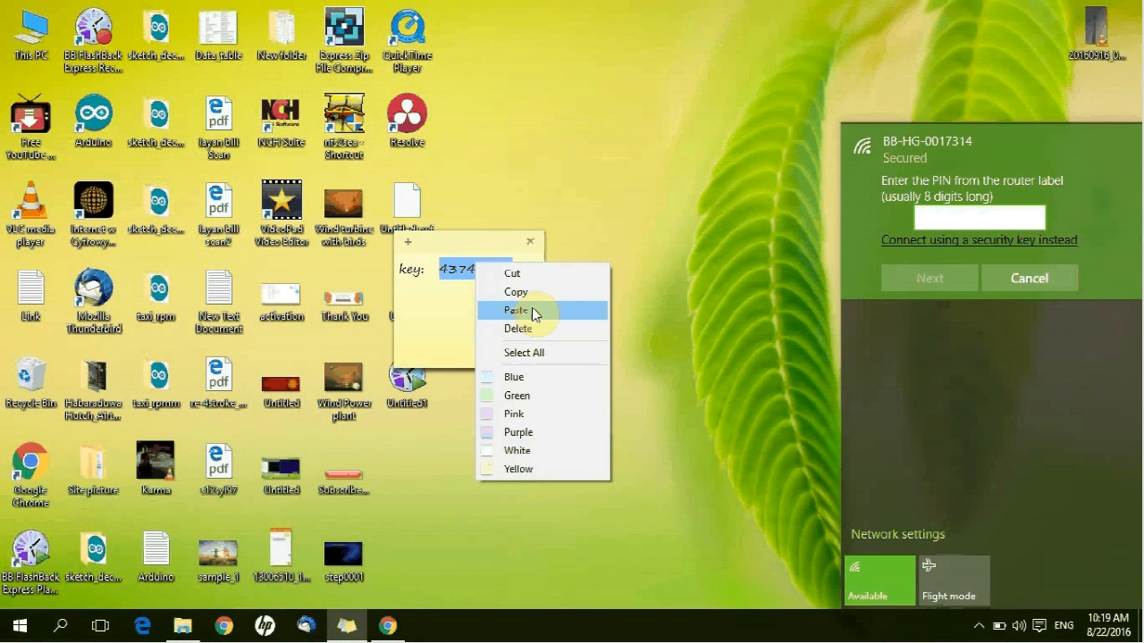
pyautogui.click(519, 311)
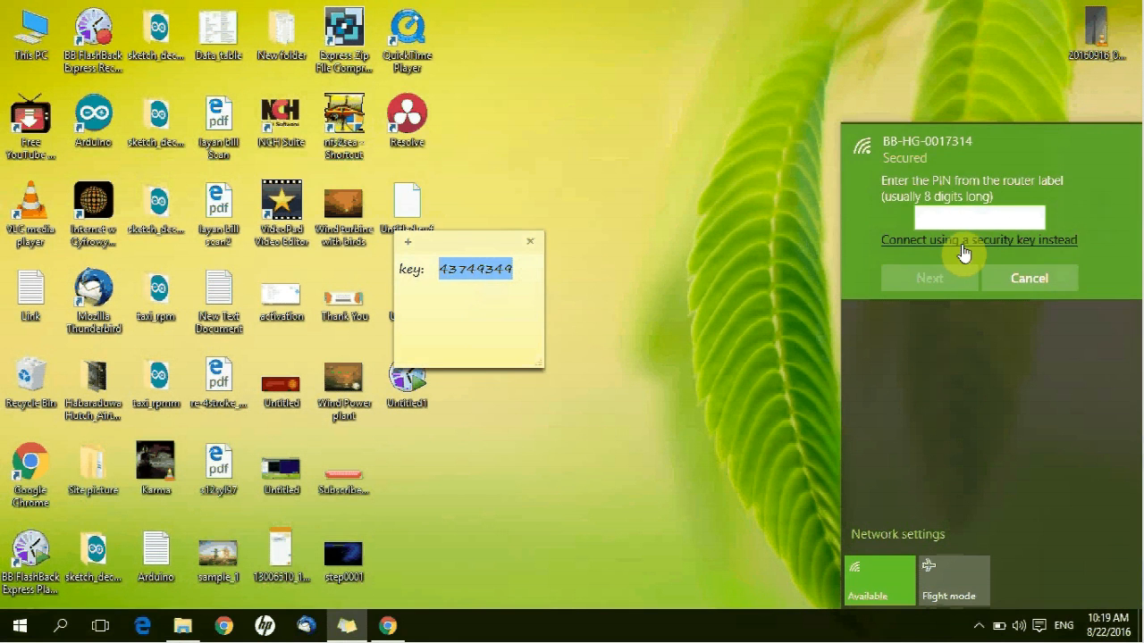
pyautogui.click(978, 240)
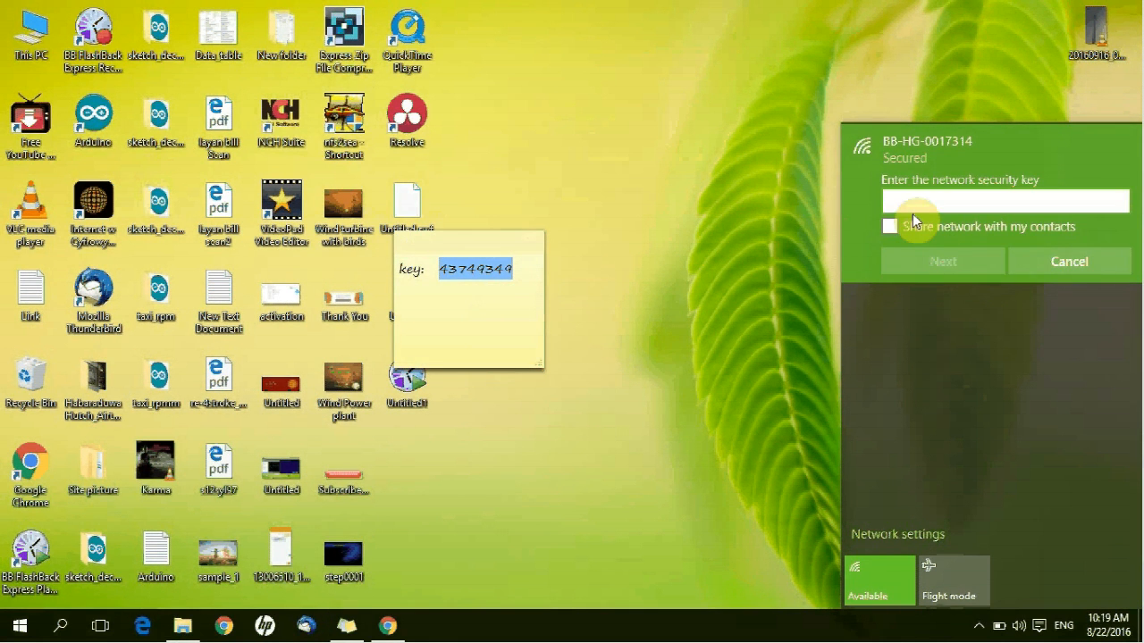
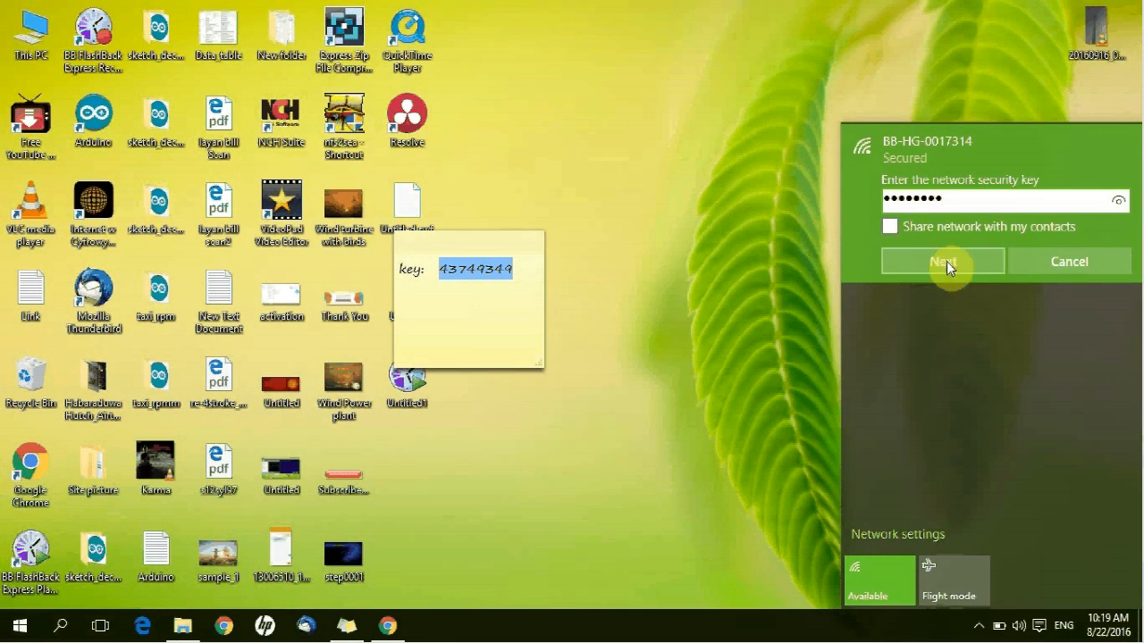
pyautogui.click(942, 261)
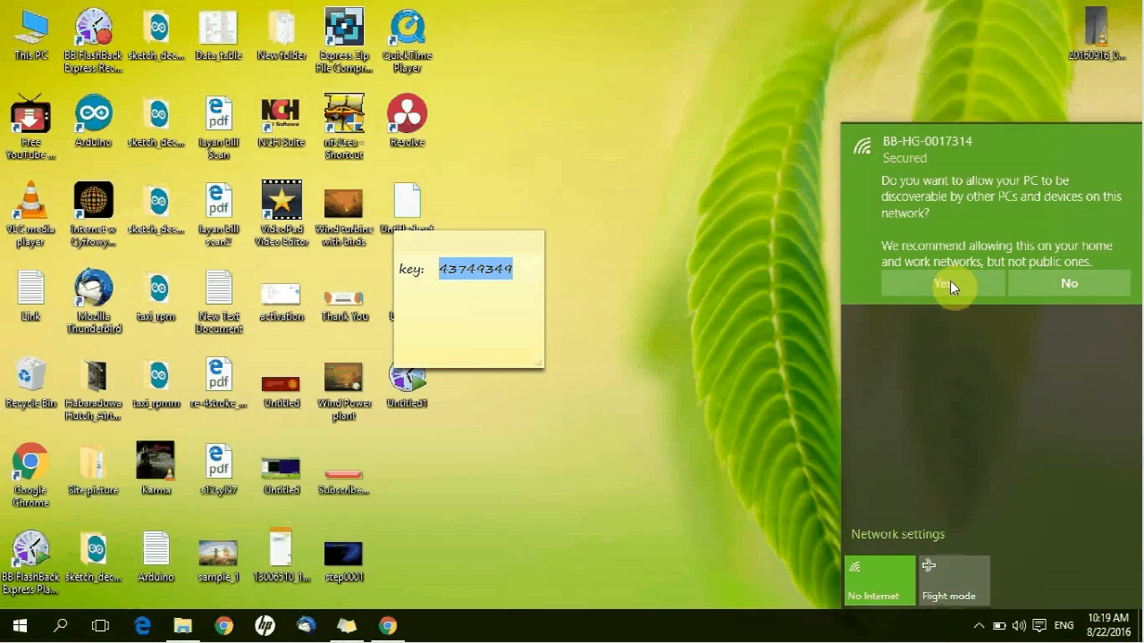
pyautogui.click(942, 283)
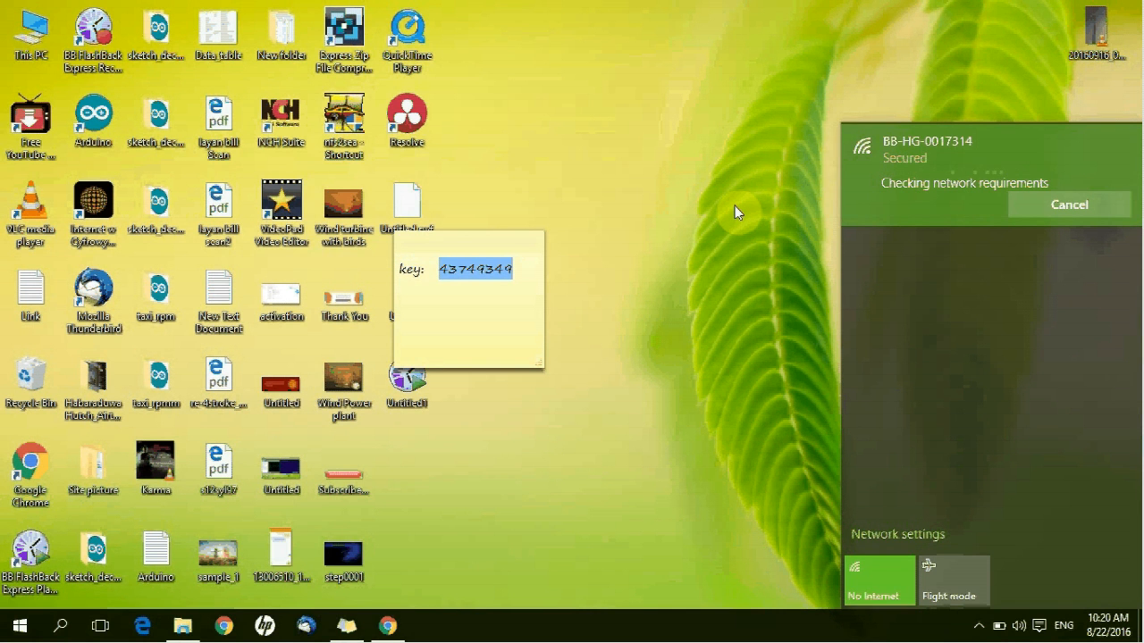
pyautogui.moveTo(733, 207)
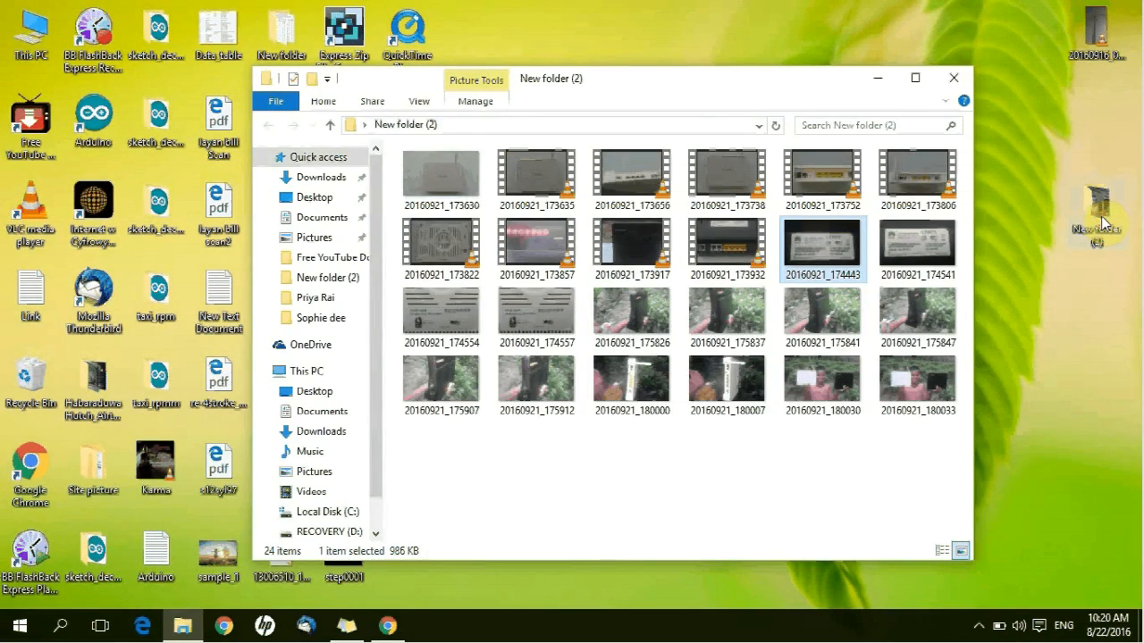
# View the router label photo showing SSID BB-HG-0017314 and its key
pyautogui.doubleClick(822, 248)
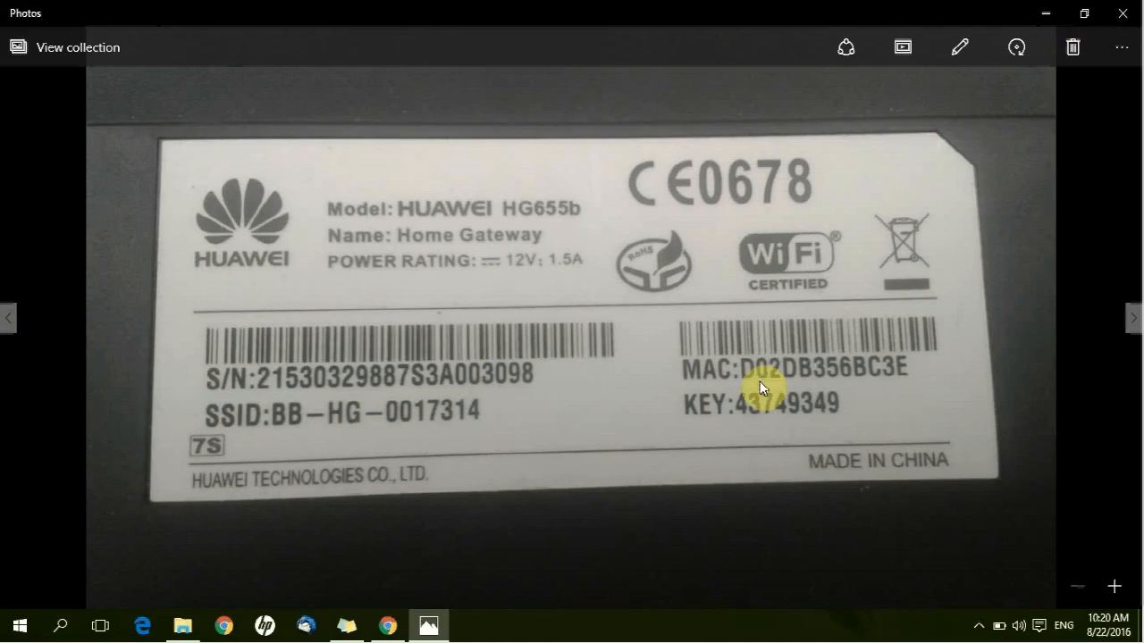
pyautogui.moveTo(938, 222)
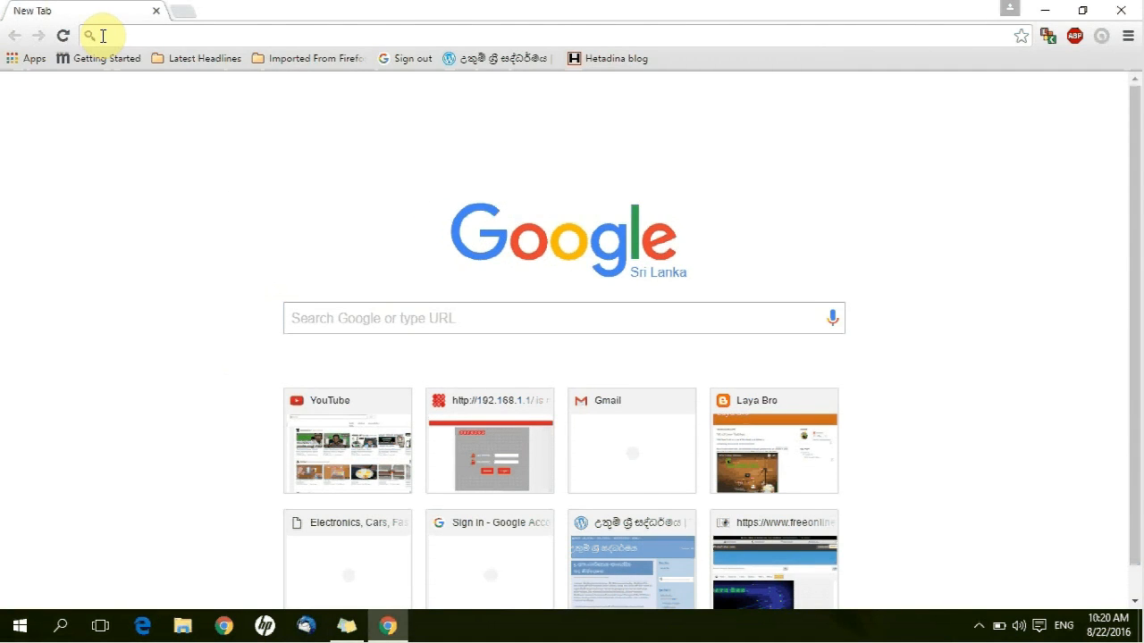
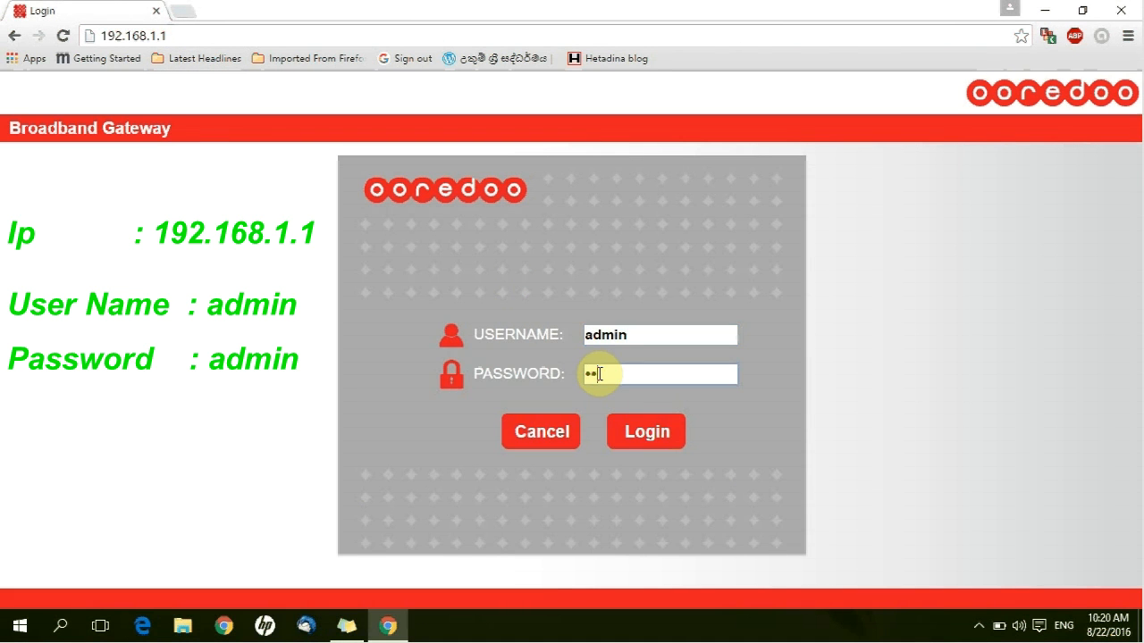
# Log in to the router at 192.168.1.1 as admin
pyautogui.click(645, 431)
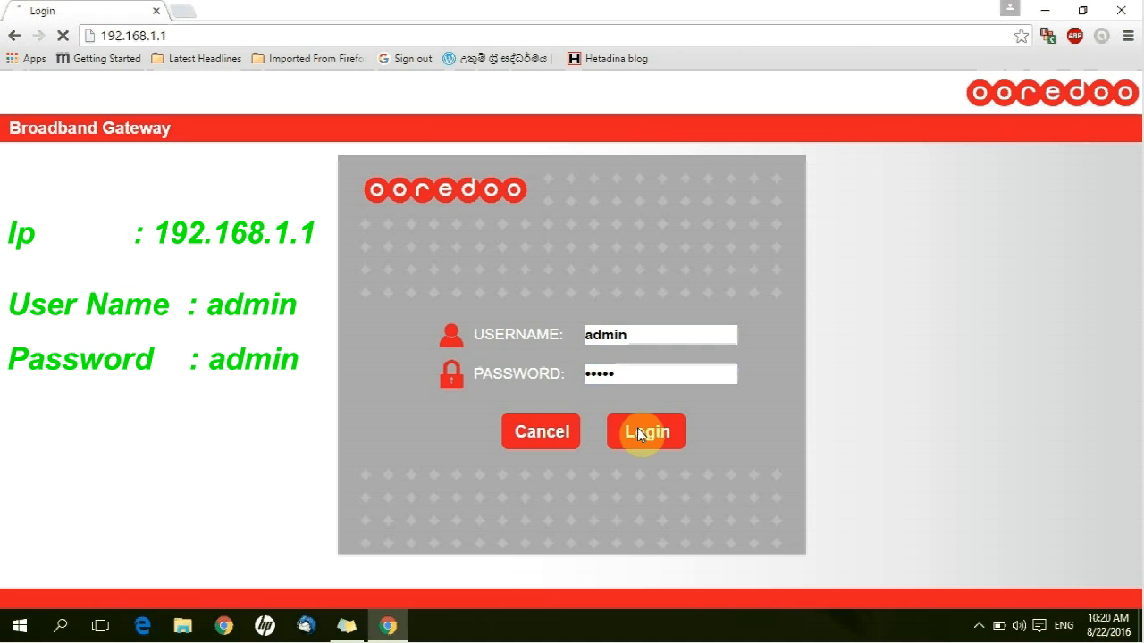
pyautogui.click(646, 431)
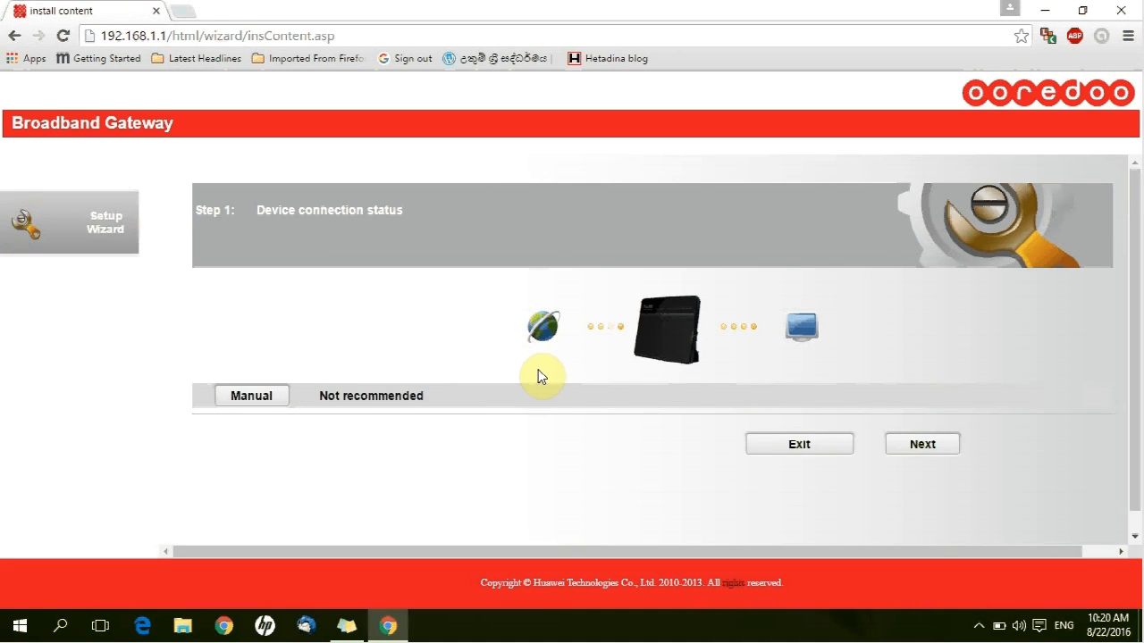
# Run through the setup wizard steps and finish on the Device Information status page
pyautogui.click(922, 443)
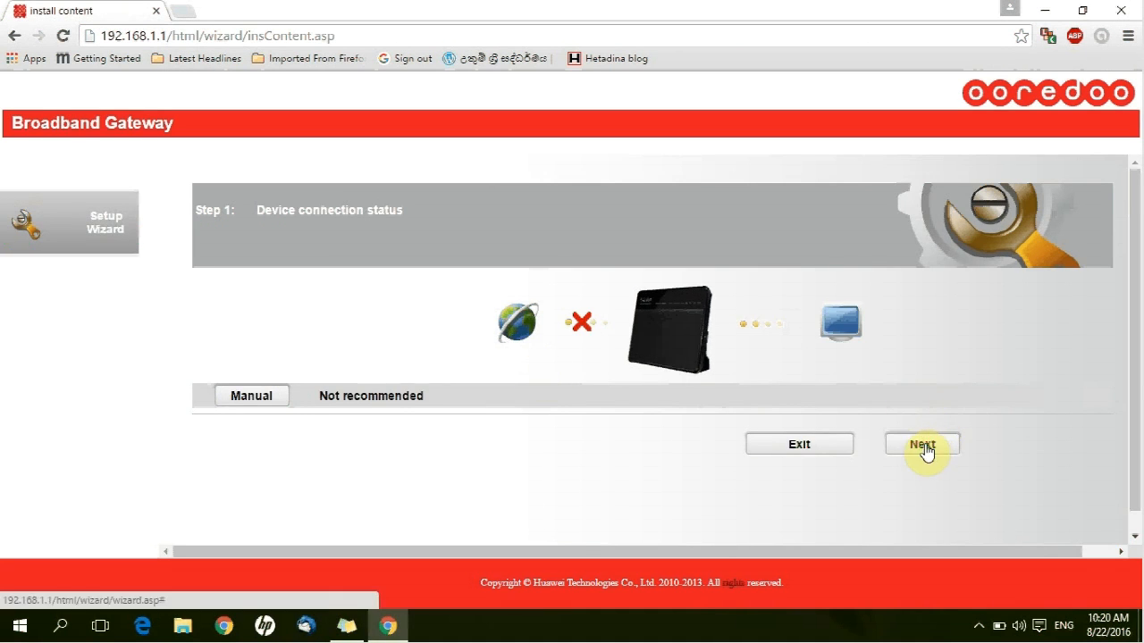
pyautogui.click(923, 443)
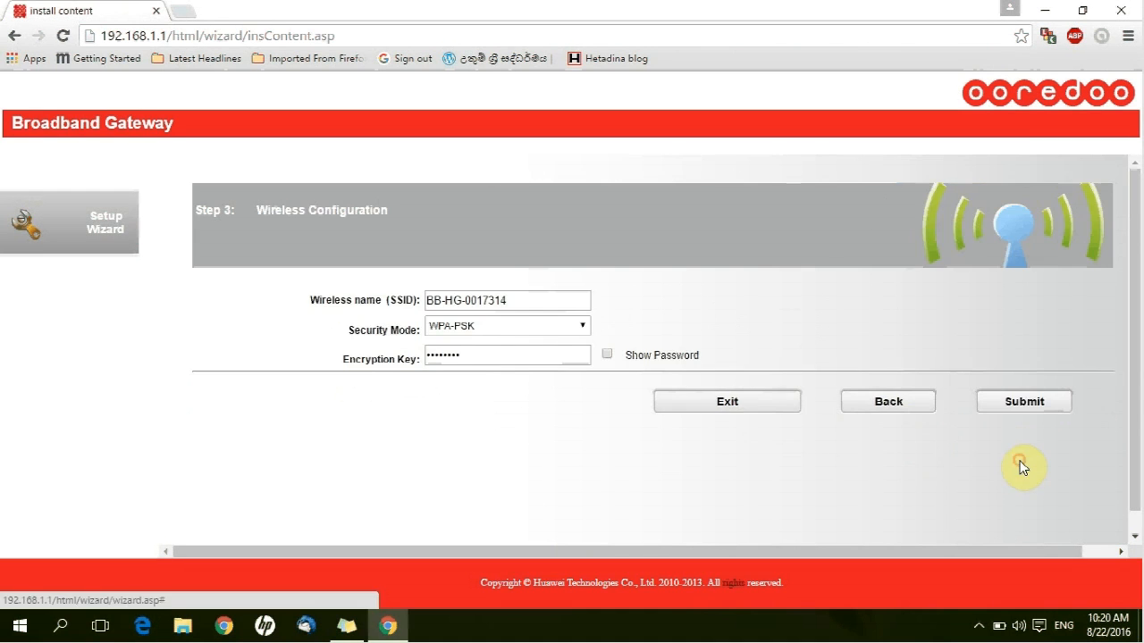
pyautogui.click(1022, 400)
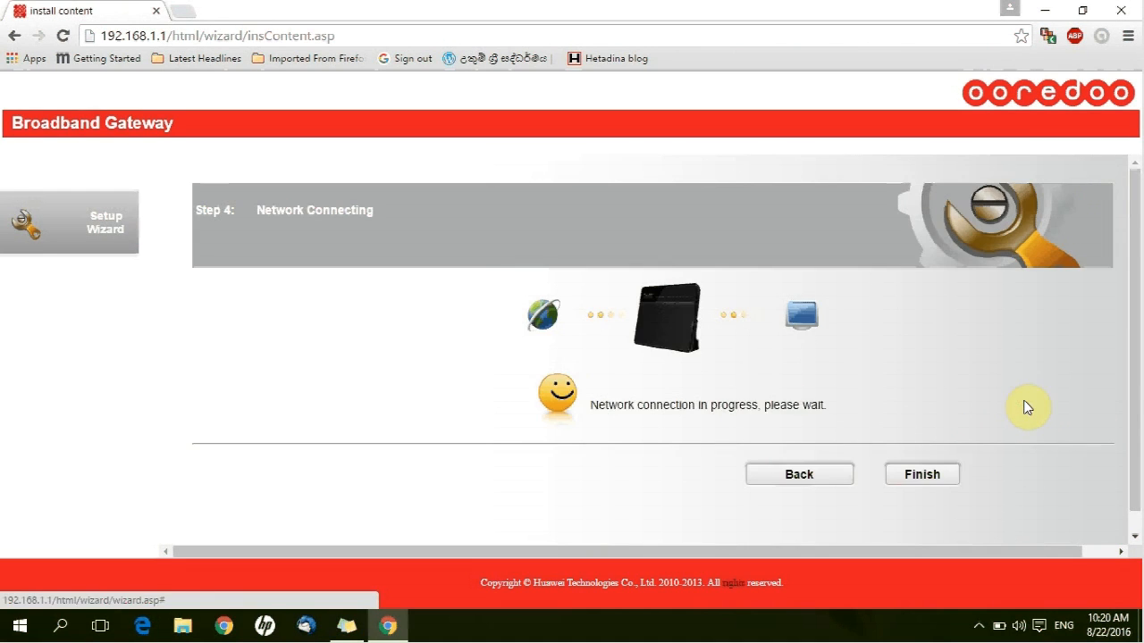
pyautogui.click(922, 474)
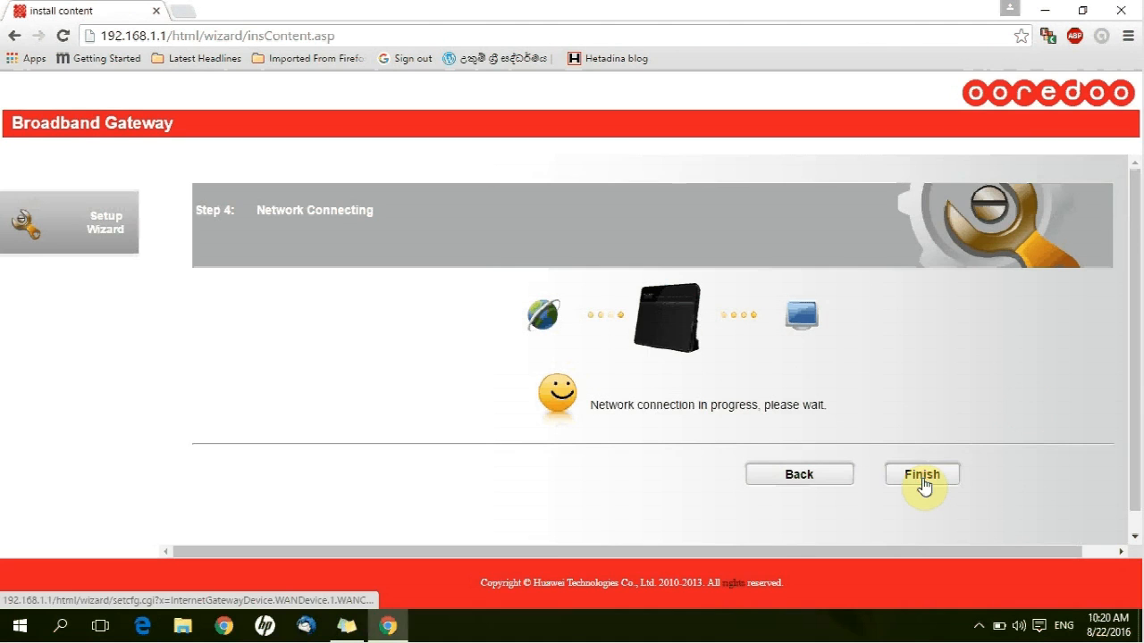
pyautogui.click(923, 473)
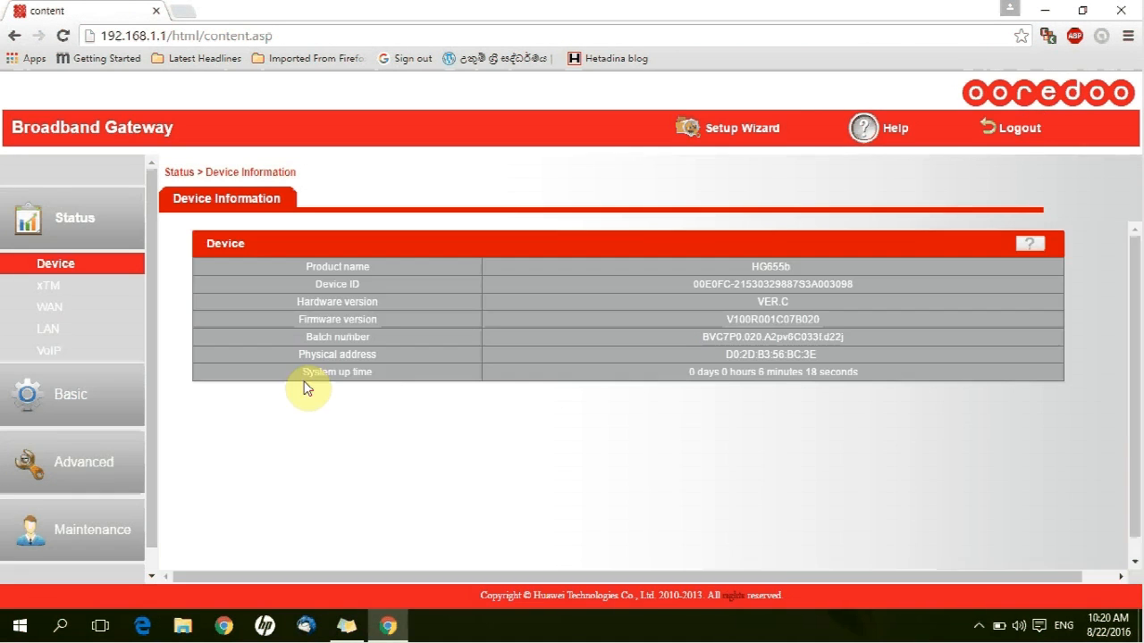
pyautogui.moveTo(164, 320)
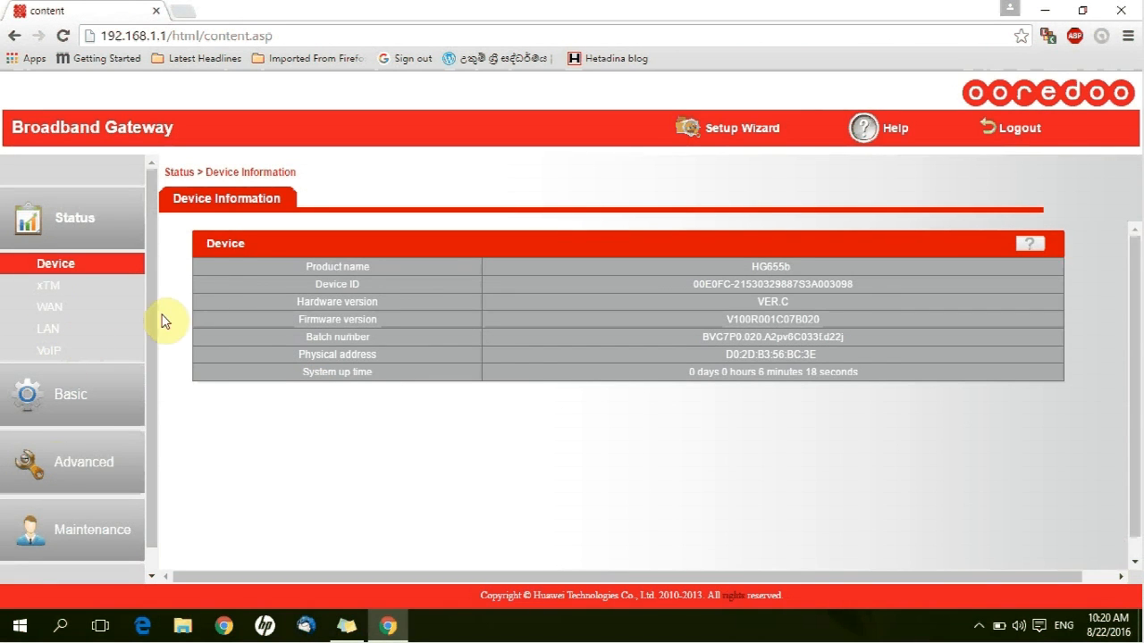
# Delete the existing ATM connection with its linked connections and mark the PTM connection for removal
pyautogui.click(72, 286)
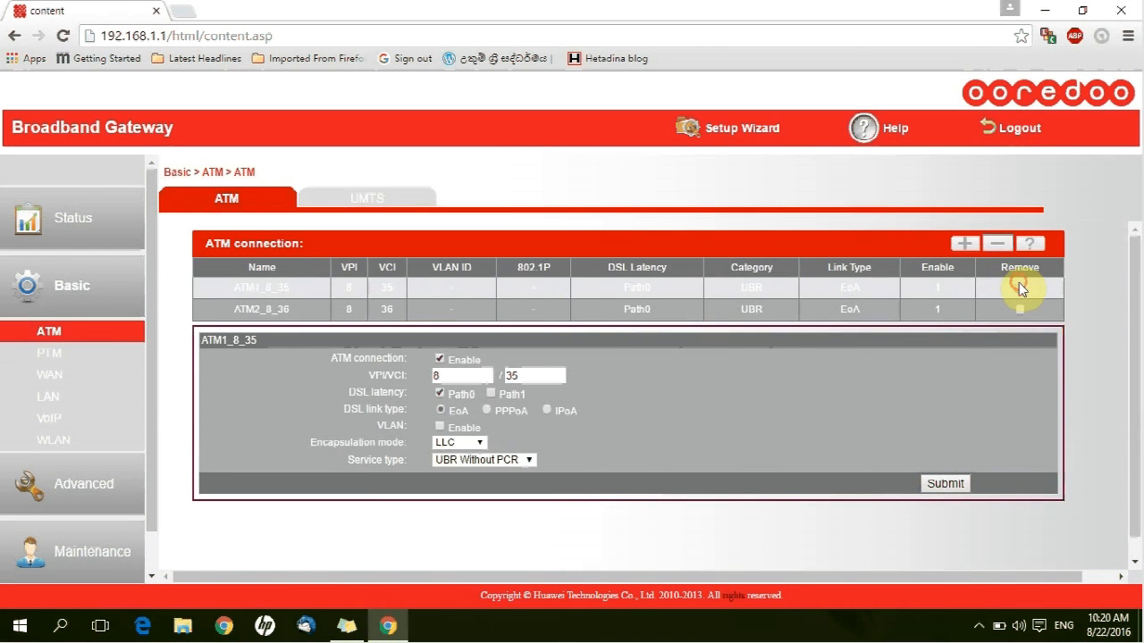
pyautogui.click(1018, 288)
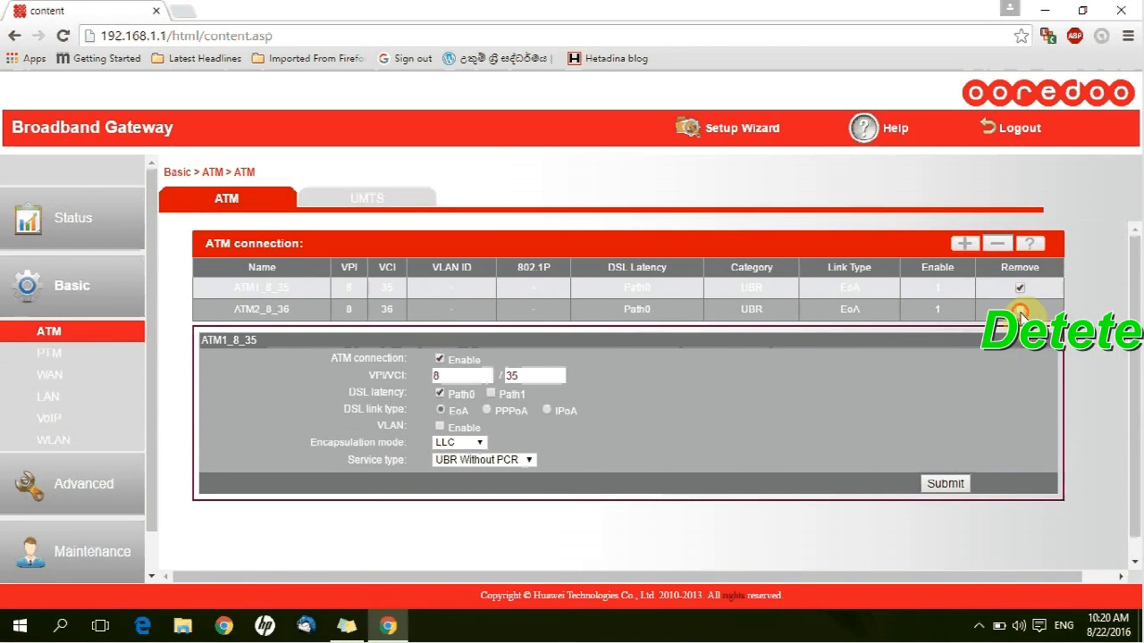
pyautogui.click(1019, 288)
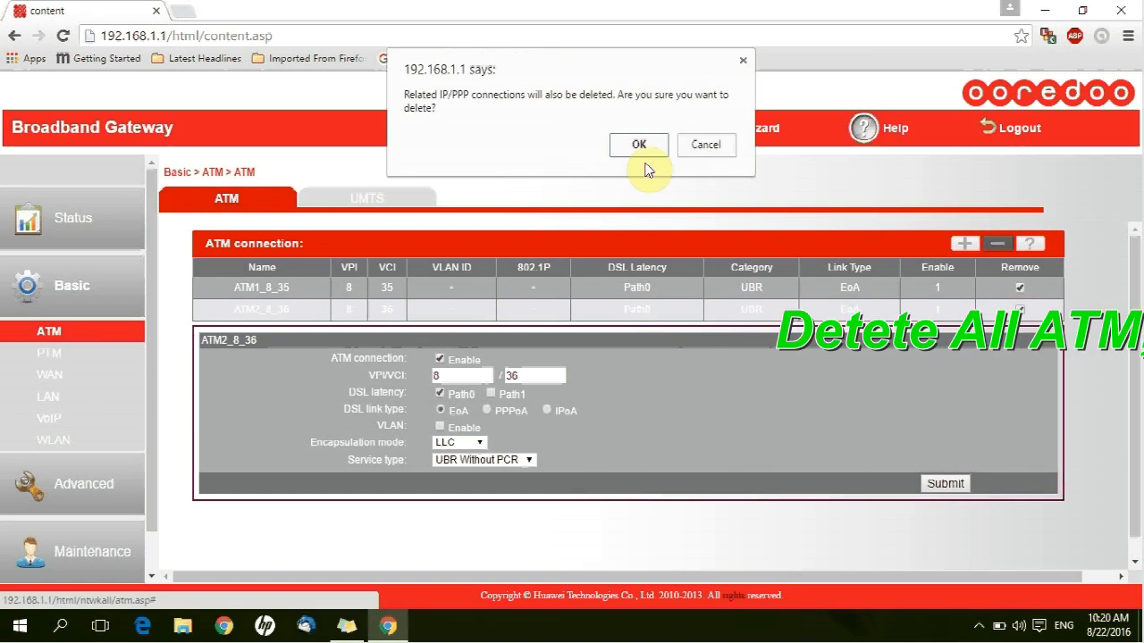
pyautogui.click(638, 145)
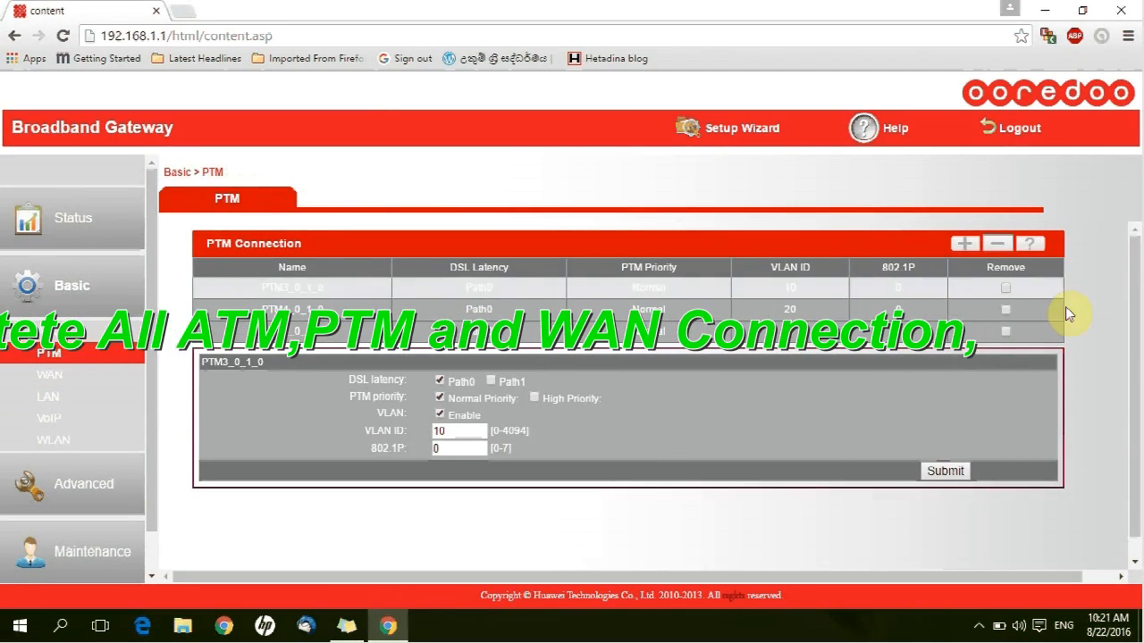
pyautogui.click(1005, 288)
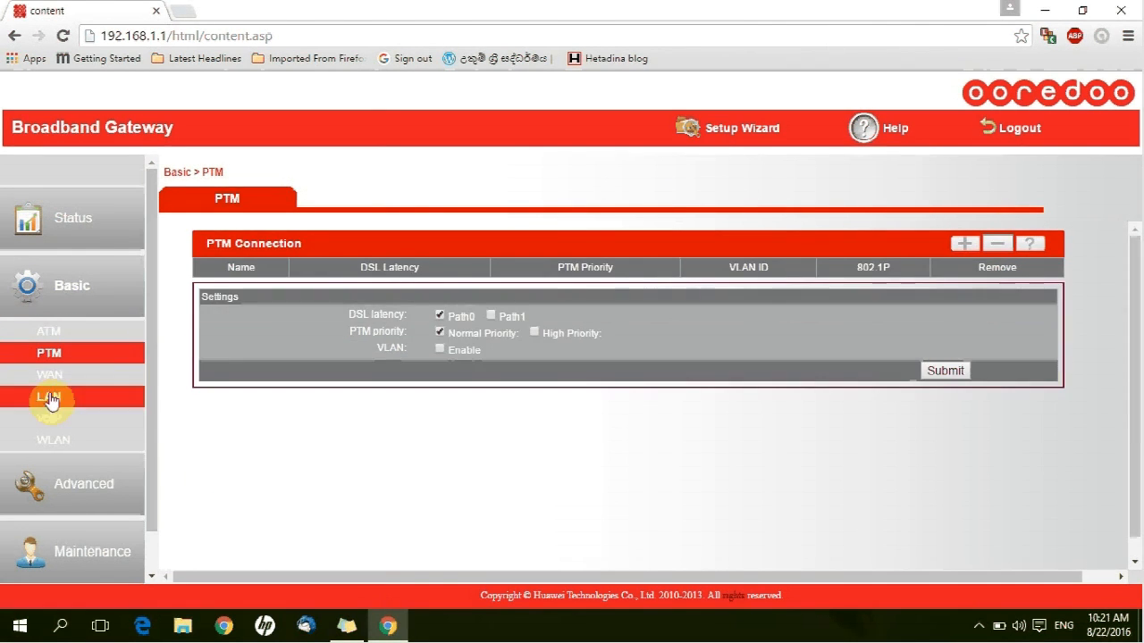
# Delete the UMTS connection from the WAN connection list
pyautogui.click(50, 375)
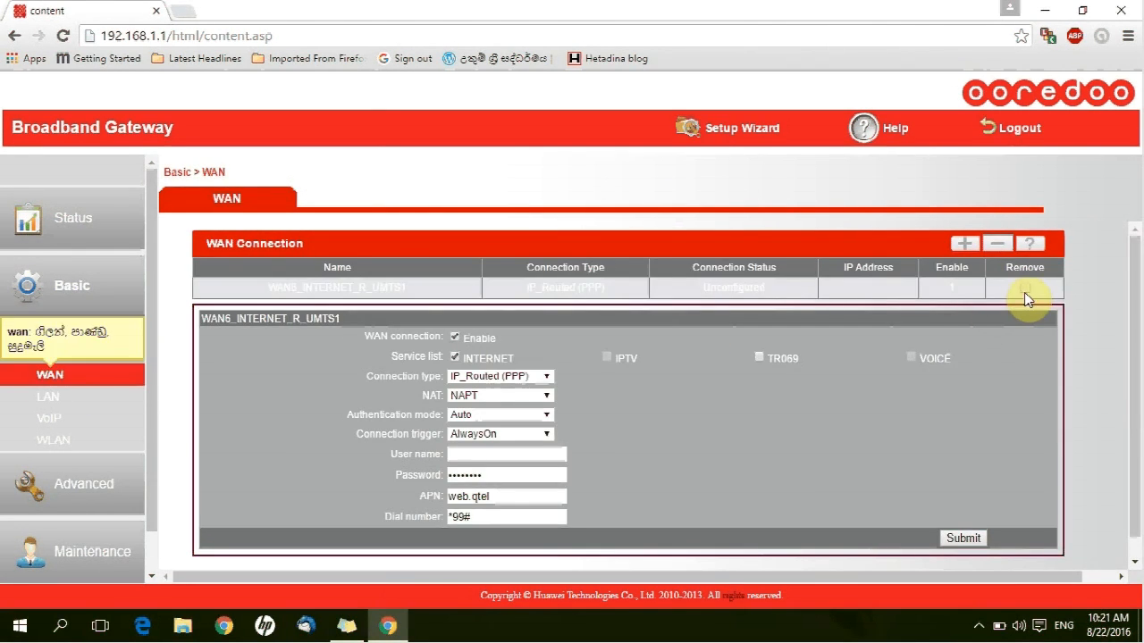
pyautogui.click(998, 243)
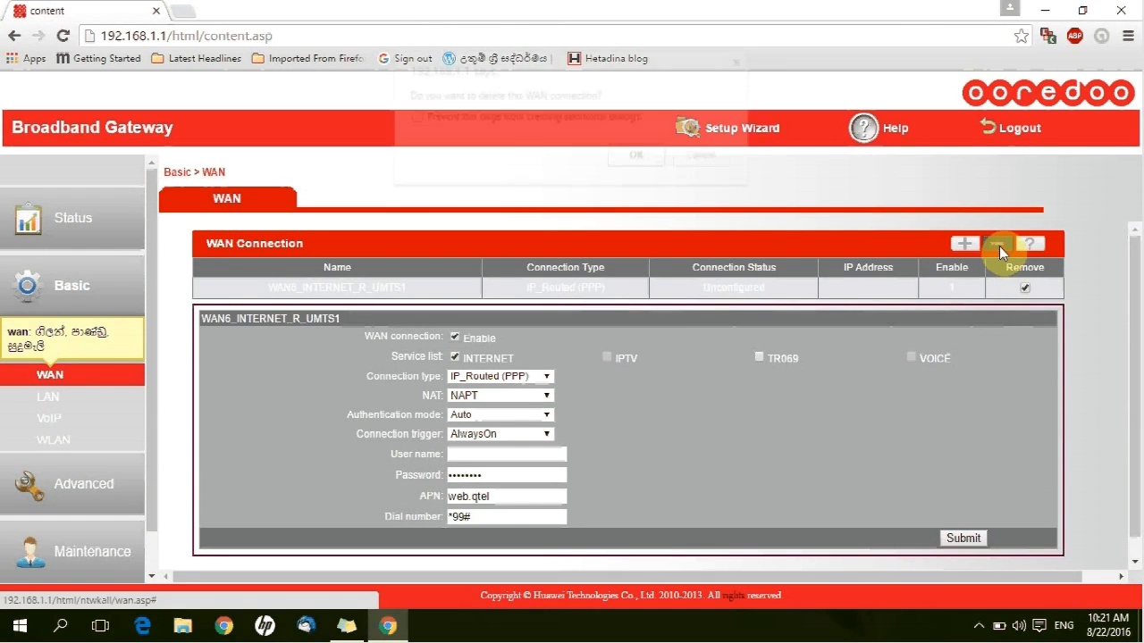
pyautogui.click(633, 156)
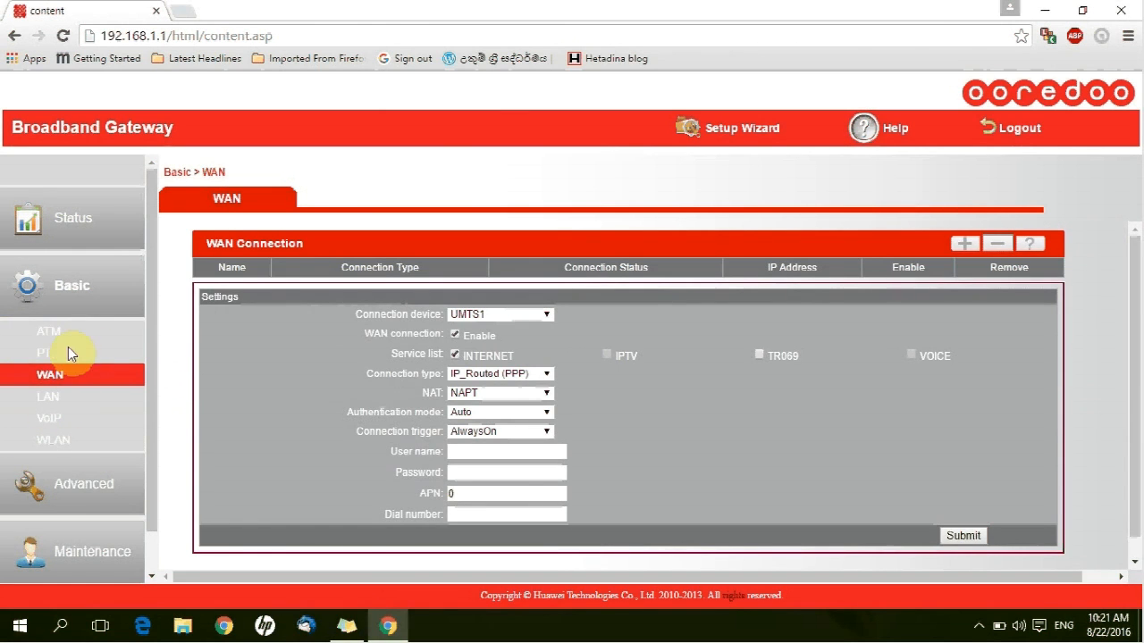
# Create a new ATM connection with VPI 8 and VCI 35 and submit it
pyautogui.click(48, 330)
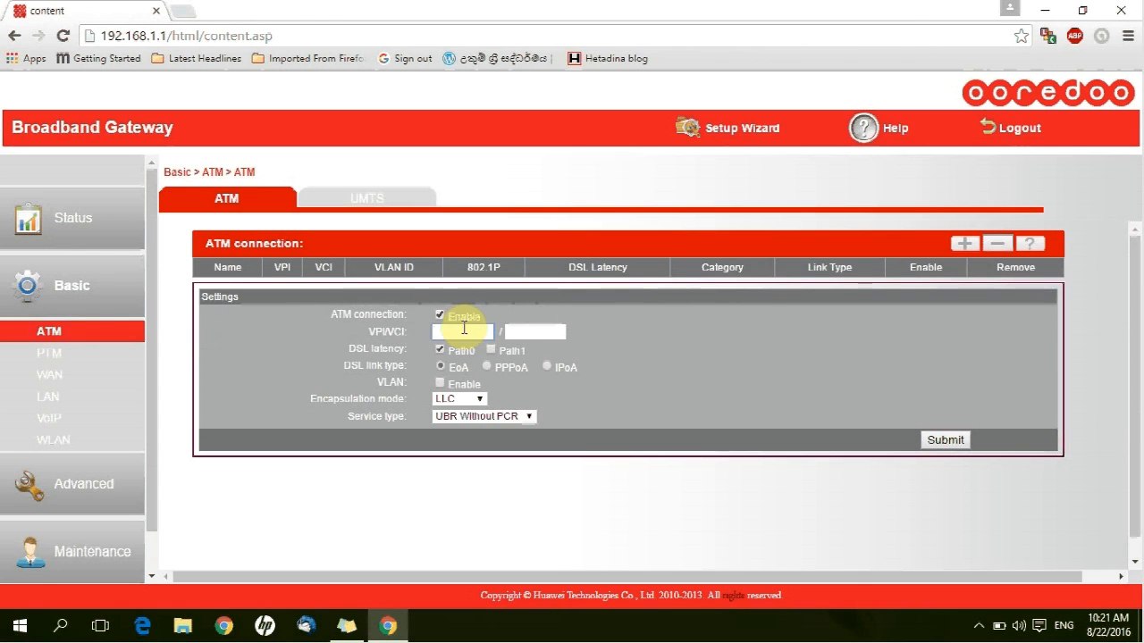
pyautogui.write('8')
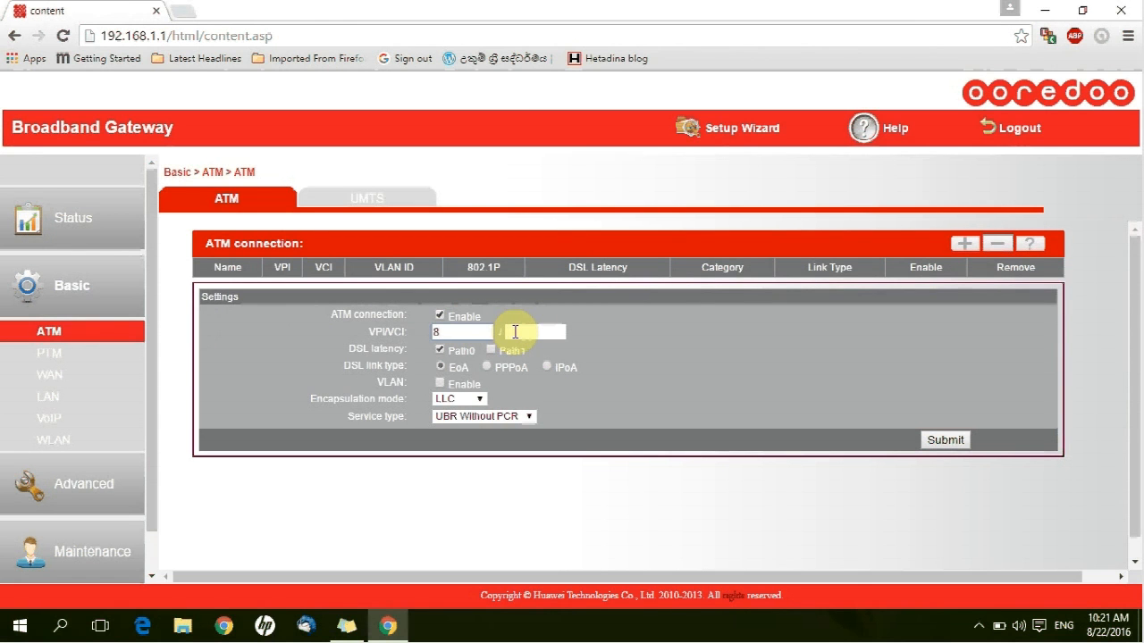
pyautogui.write('35')
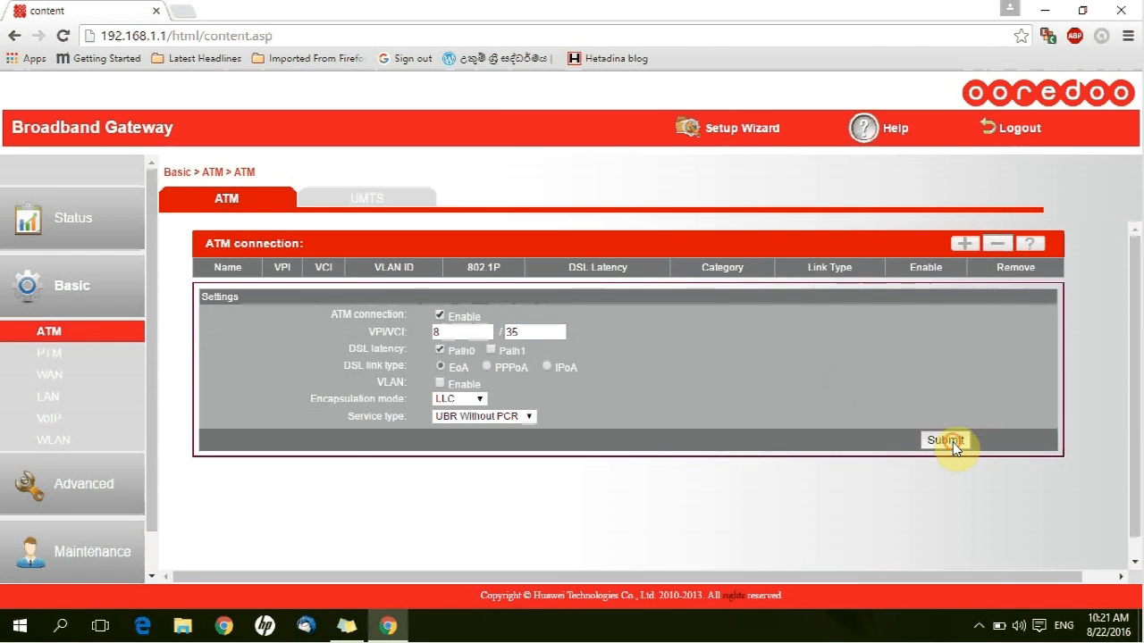
pyautogui.click(944, 440)
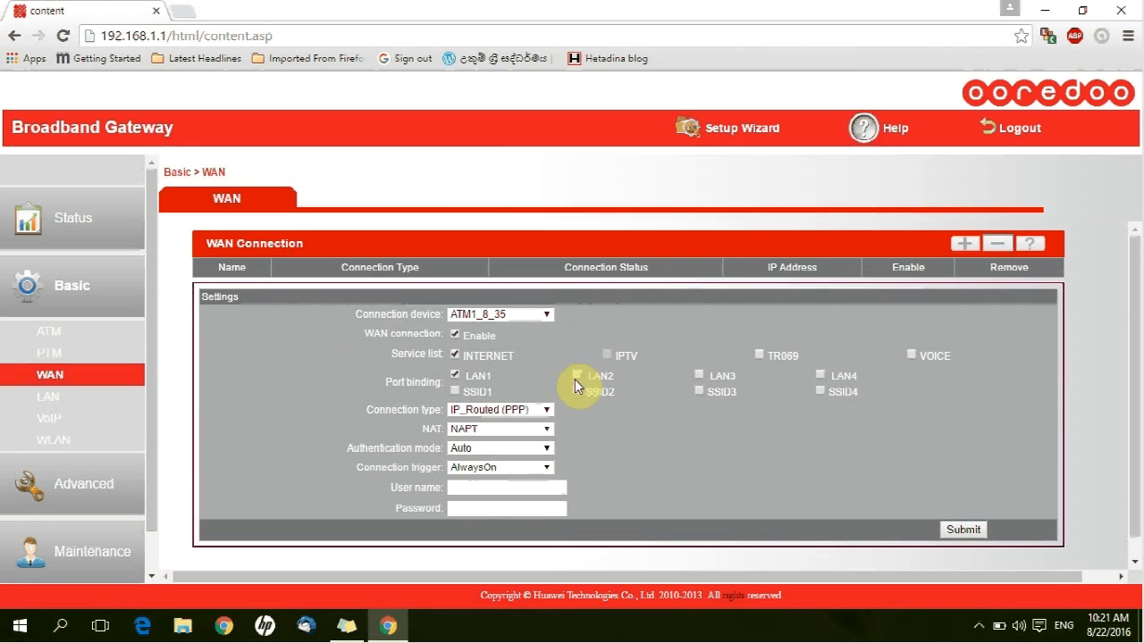
# Bind LAN2 and LAN3 to the bridged ATM1_8_35 WAN connection and submit it
pyautogui.click(576, 374)
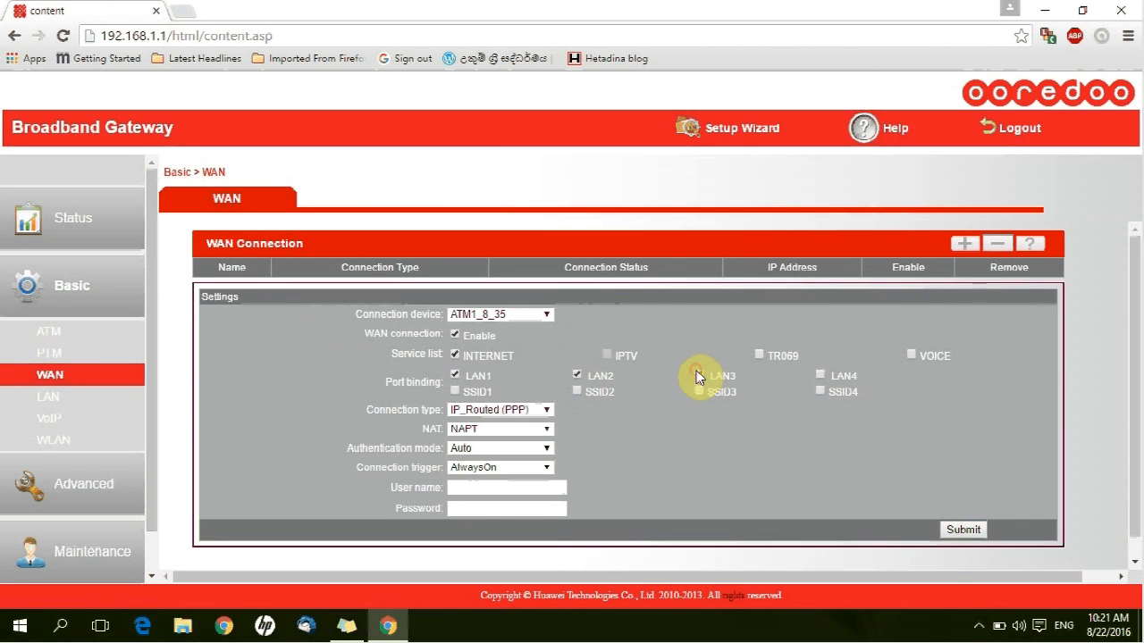
pyautogui.click(699, 375)
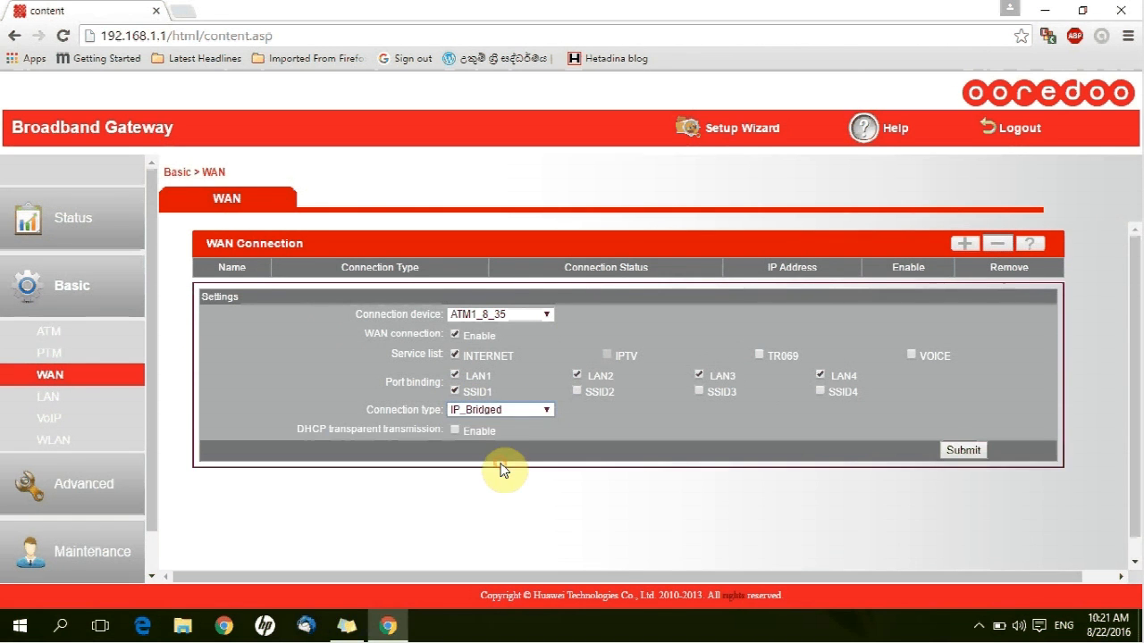
pyautogui.moveTo(456, 438)
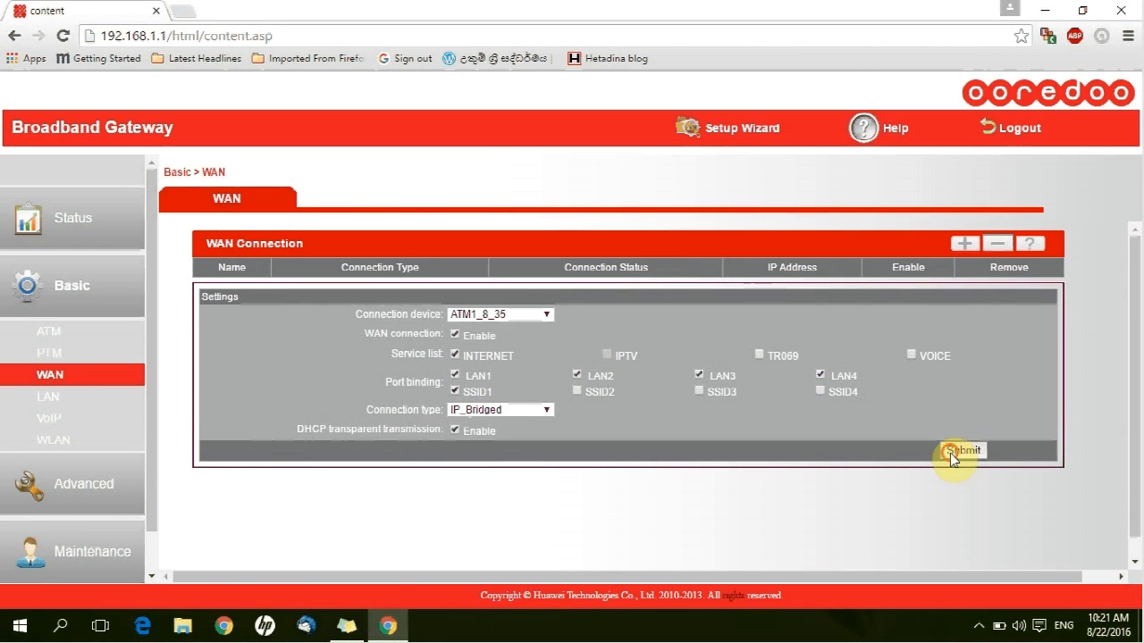
pyautogui.click(961, 451)
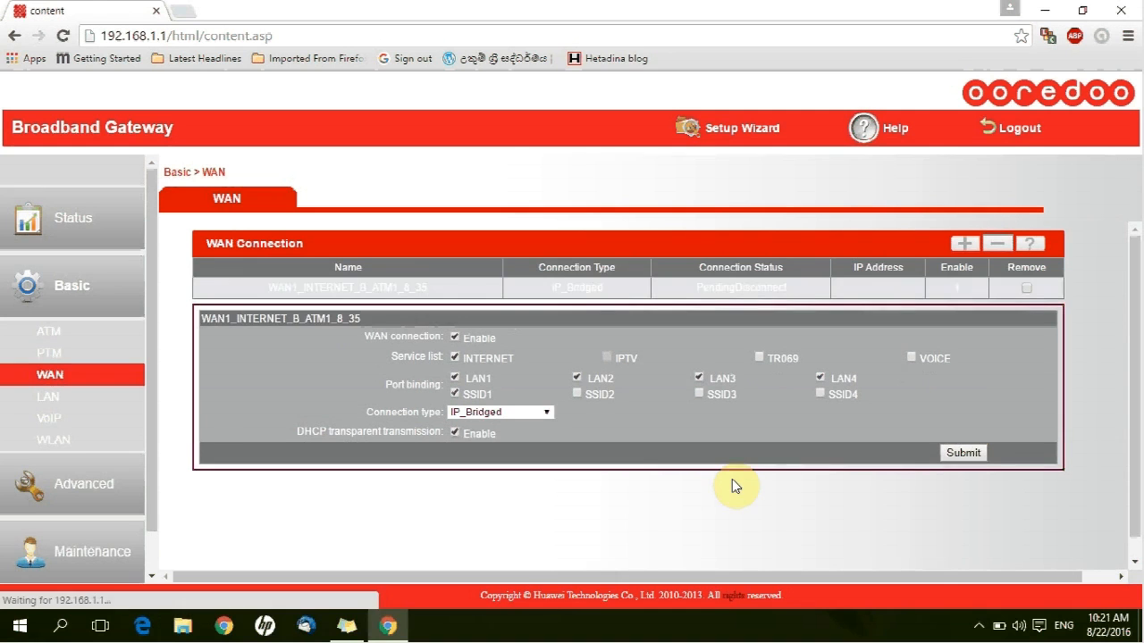
pyautogui.moveTo(85, 469)
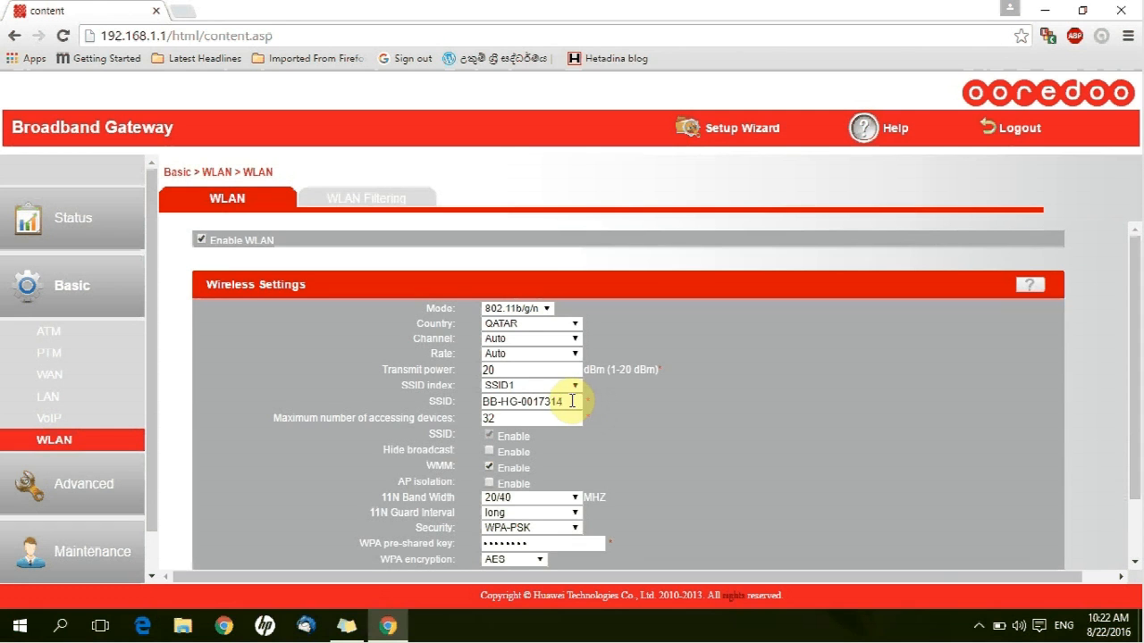
# Rename SSID1 to 'Laya Bro' and submit the WLAN settings
pyautogui.tripleClick(529, 401)
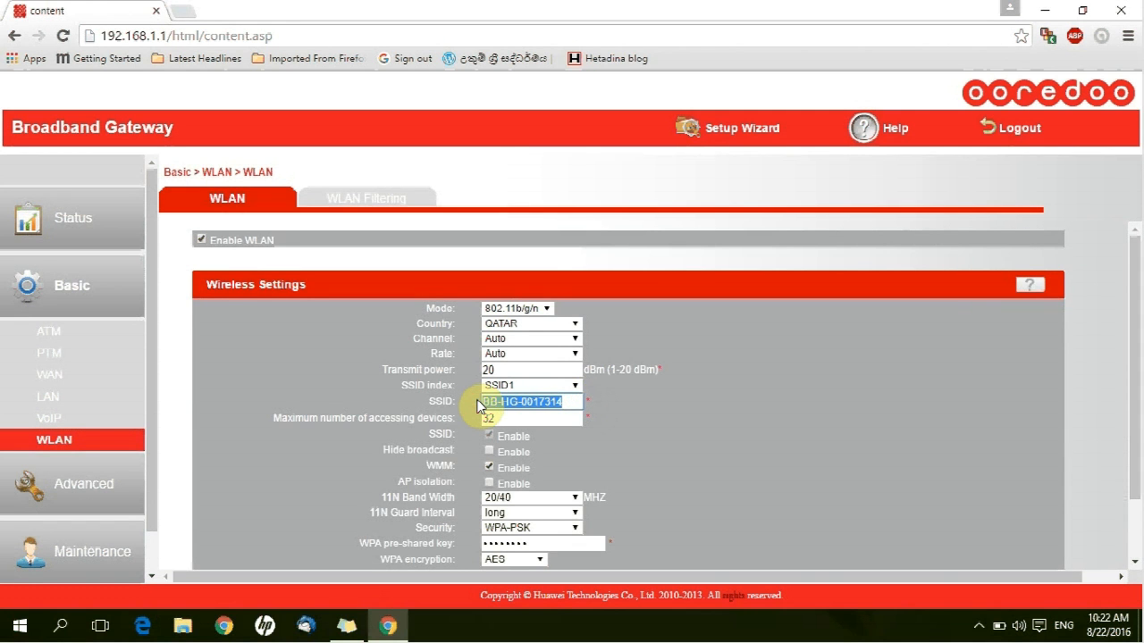
pyautogui.write('Laya')
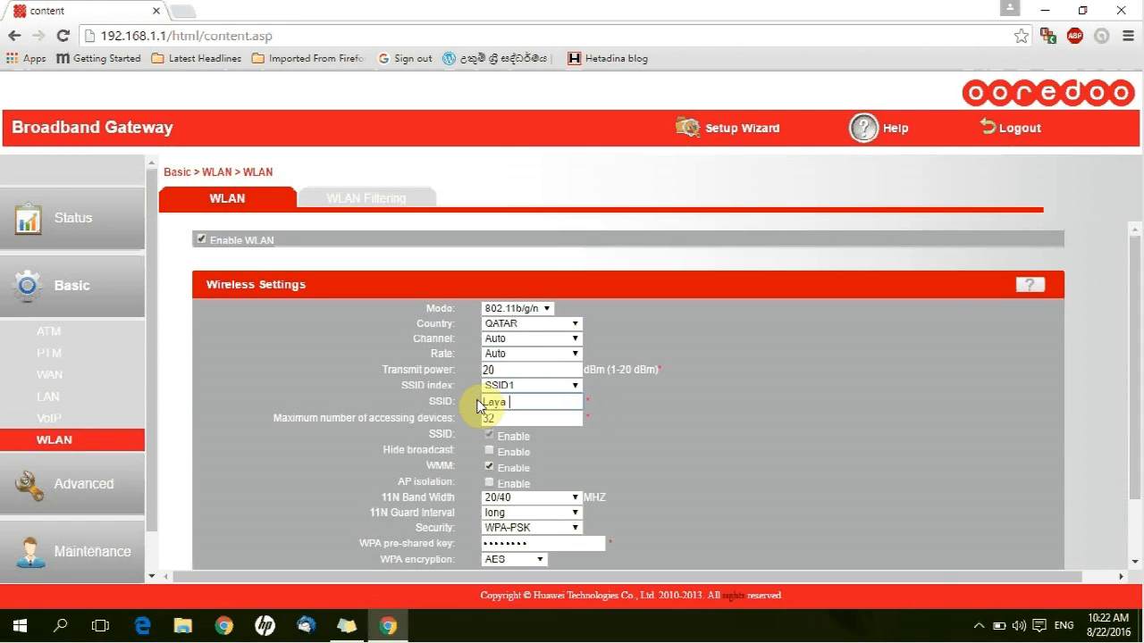
pyautogui.write('Bro')
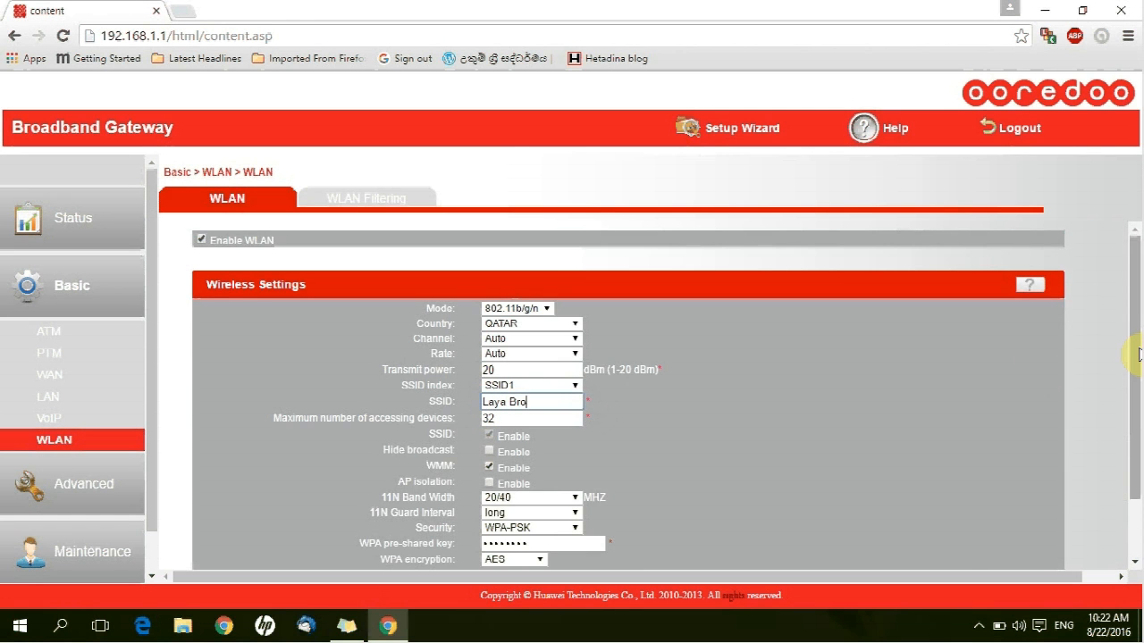
pyautogui.scroll(-3)
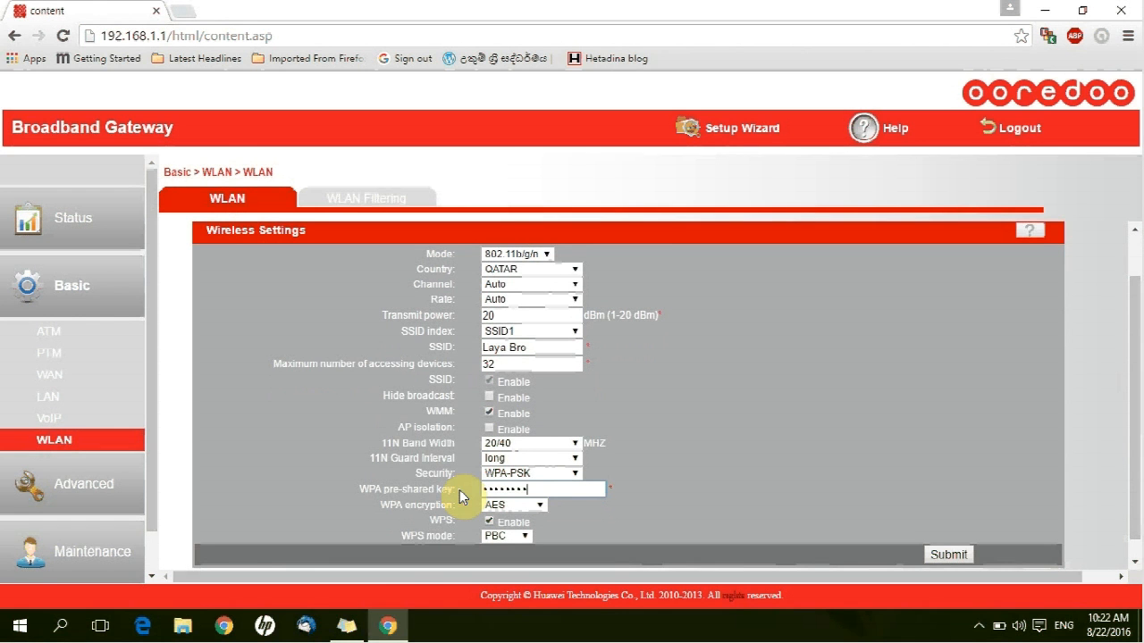
pyautogui.click(947, 554)
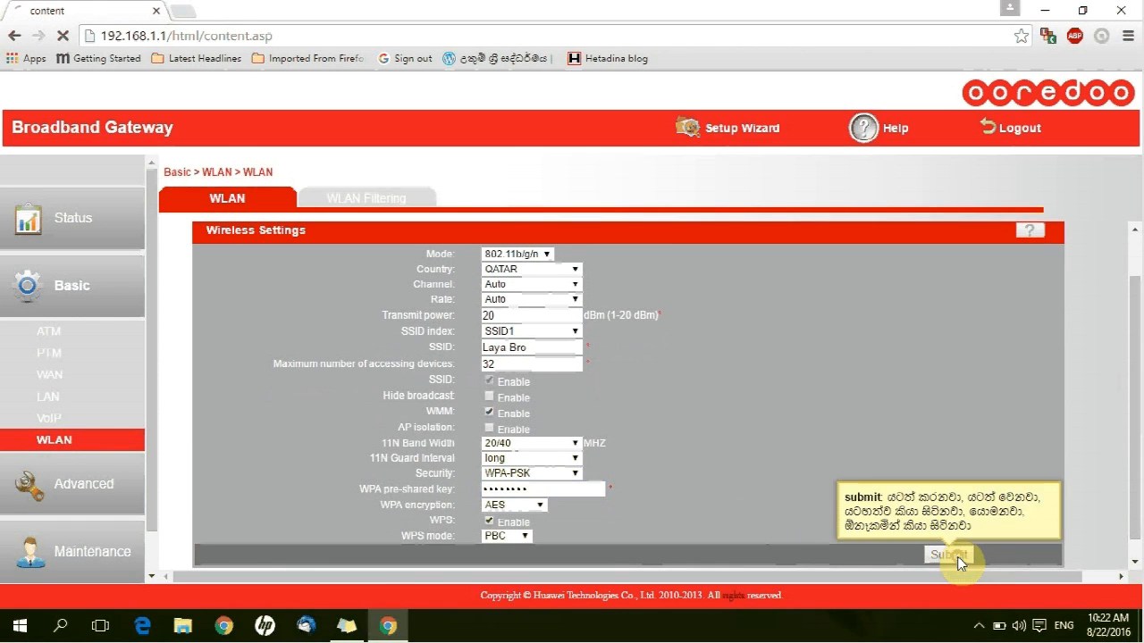
pyautogui.click(948, 554)
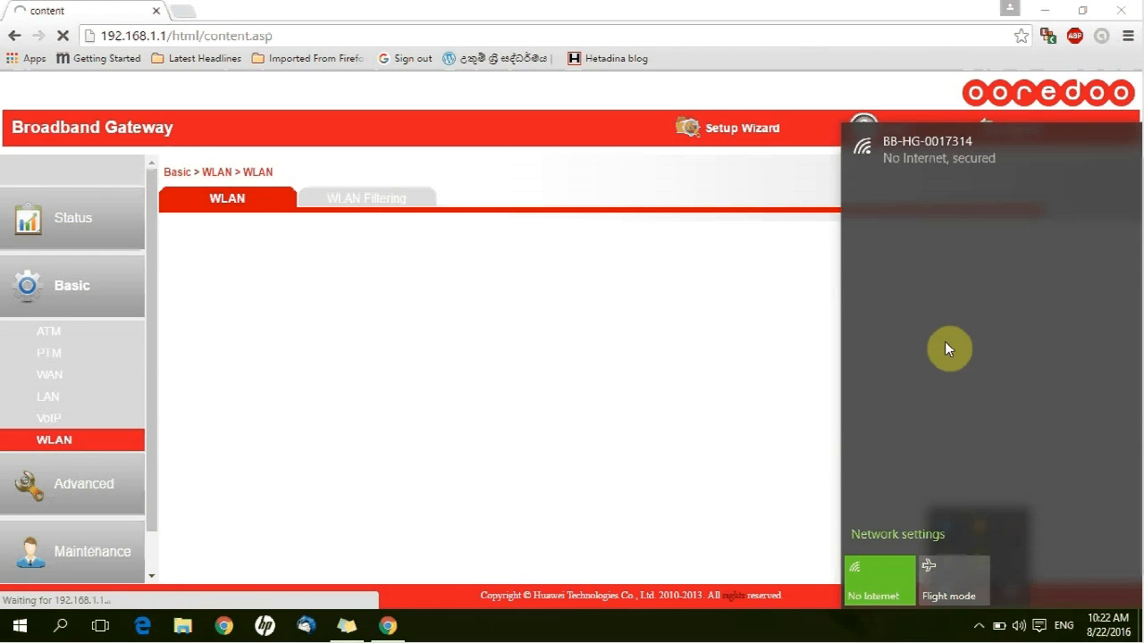
pyautogui.moveTo(954, 254)
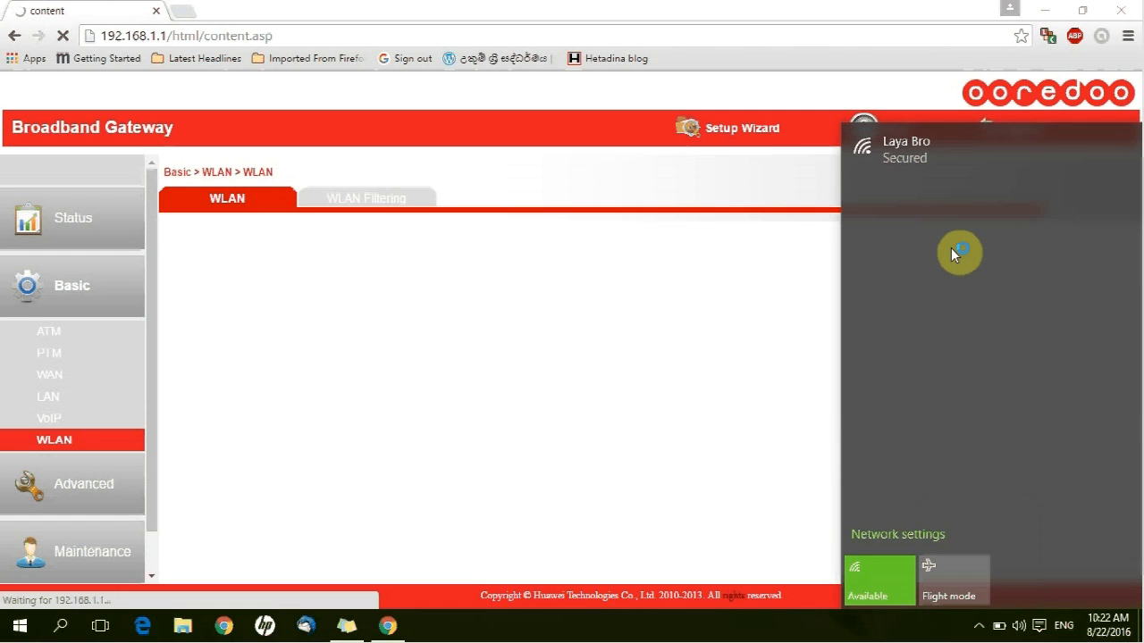
pyautogui.moveTo(921, 152)
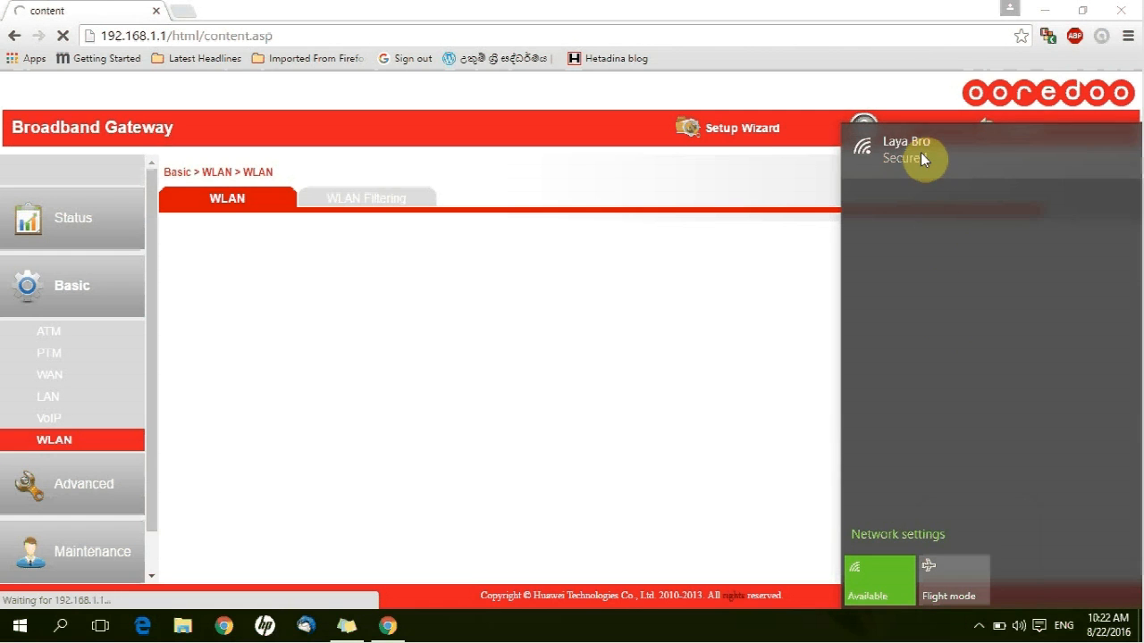
# Join the Laya Bro network with its security key, allow discoverability, and reload the WLAN page
pyautogui.click(905, 150)
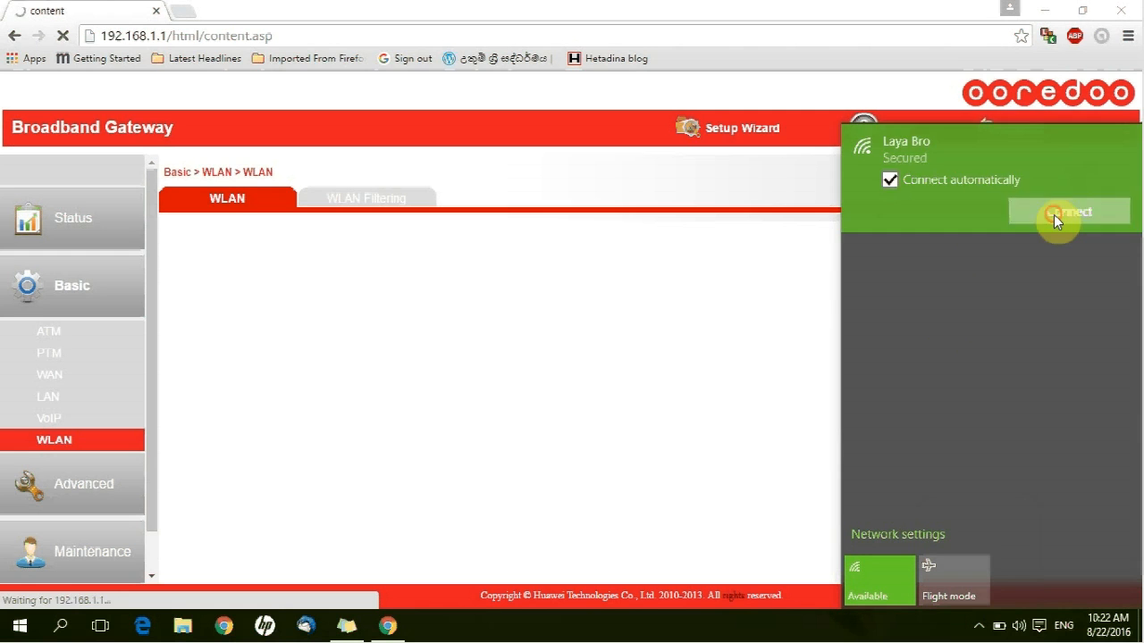
pyautogui.click(1069, 211)
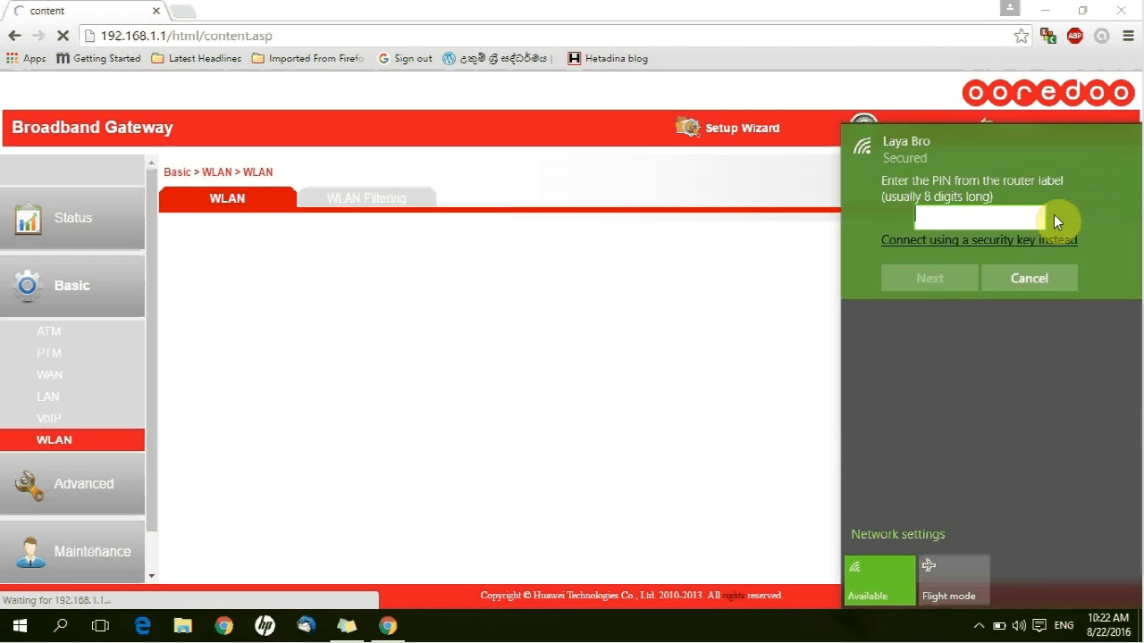
pyautogui.click(980, 239)
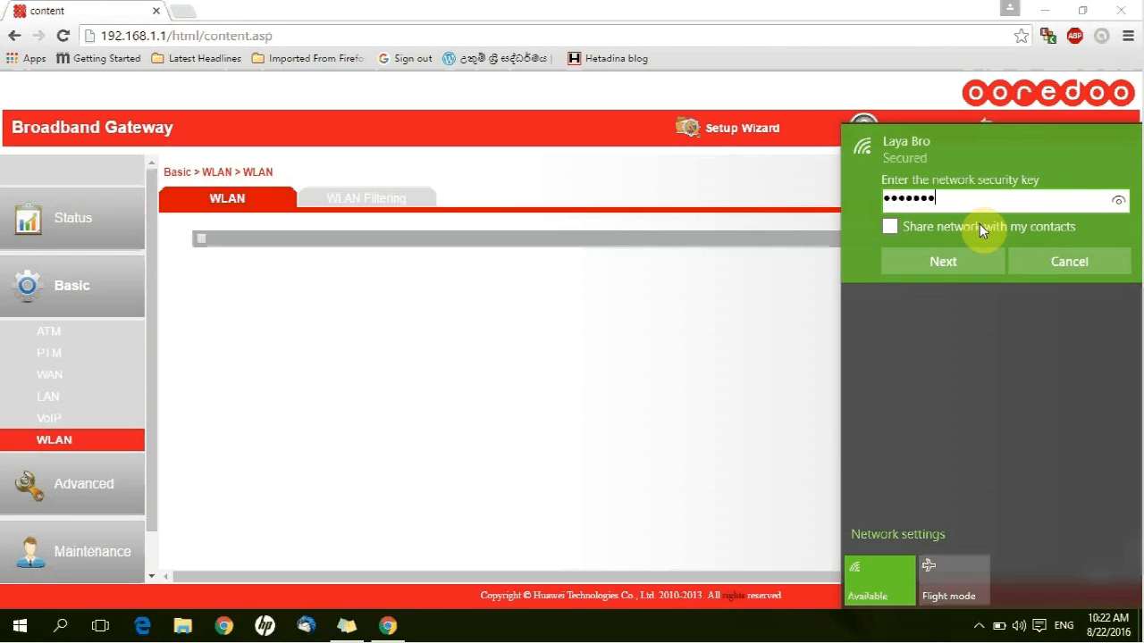
pyautogui.click(942, 260)
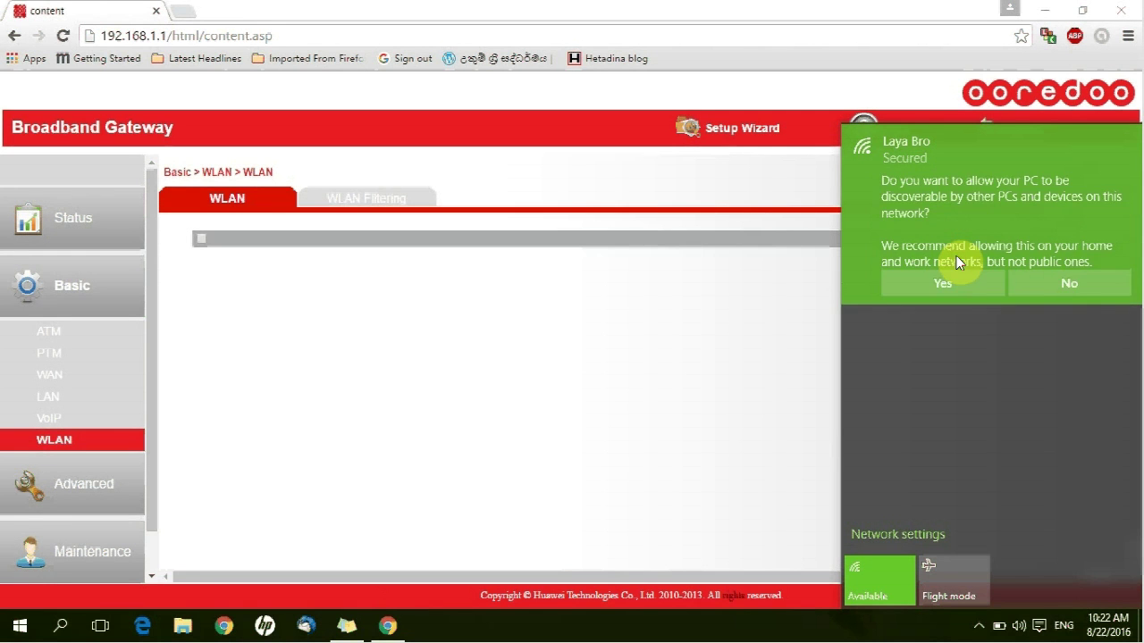
pyautogui.click(942, 282)
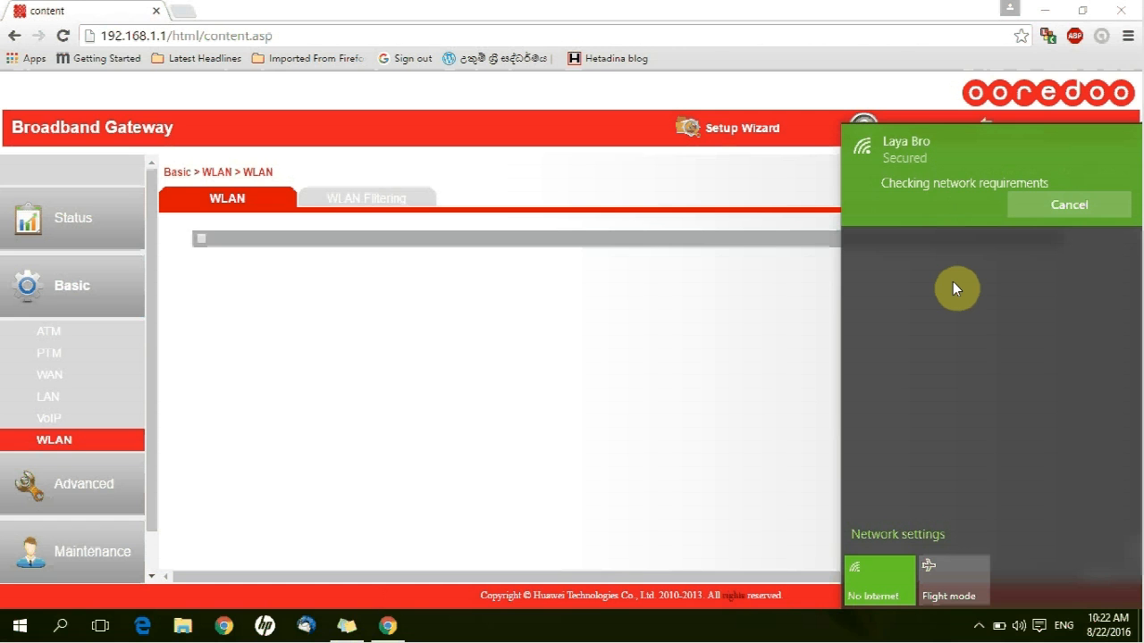
pyautogui.moveTo(629, 195)
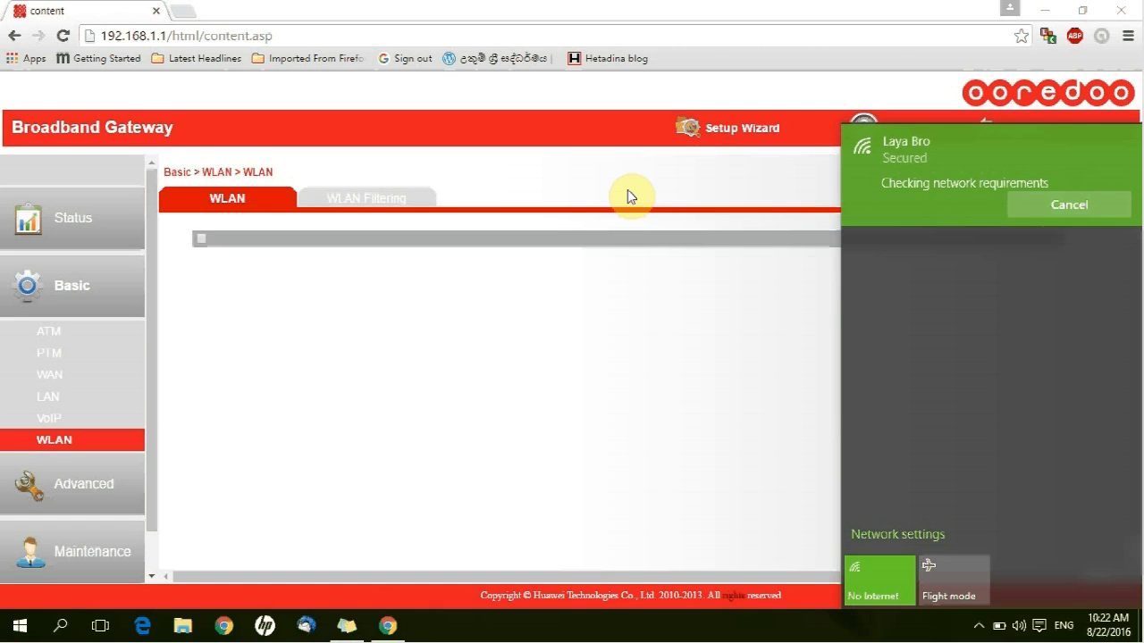
pyautogui.moveTo(218, 142)
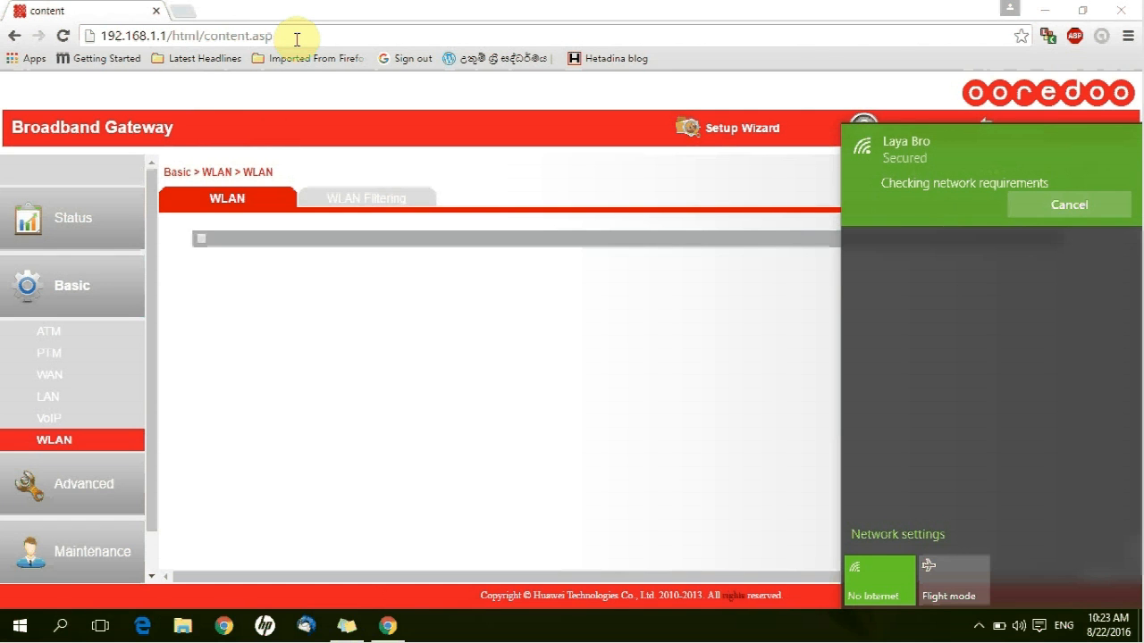
pyautogui.click(1069, 204)
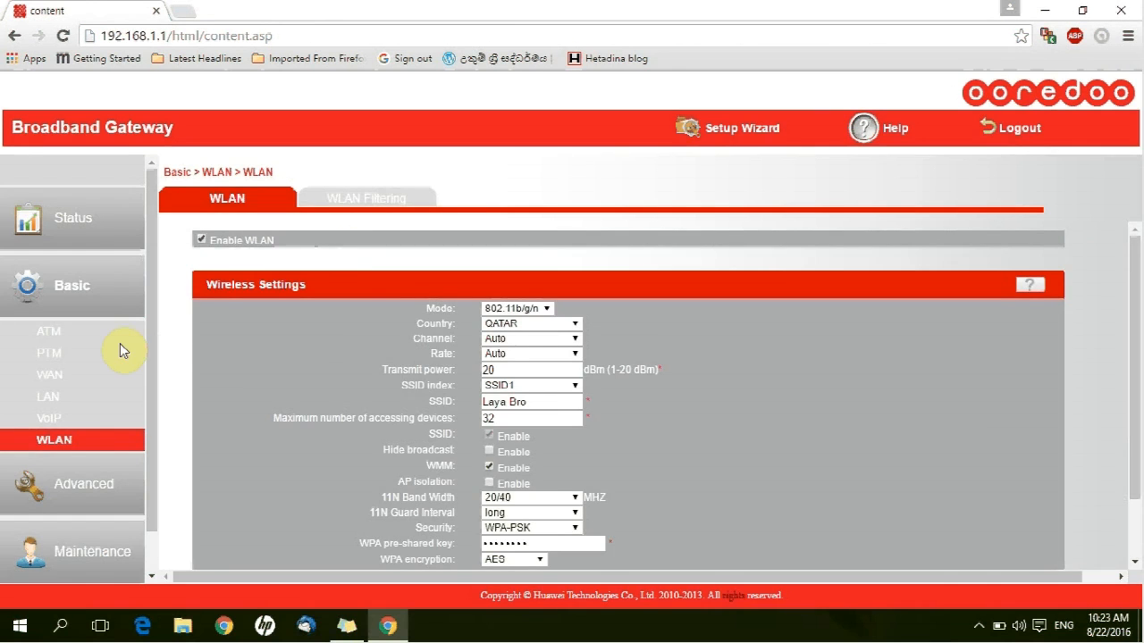
pyautogui.moveTo(50, 397)
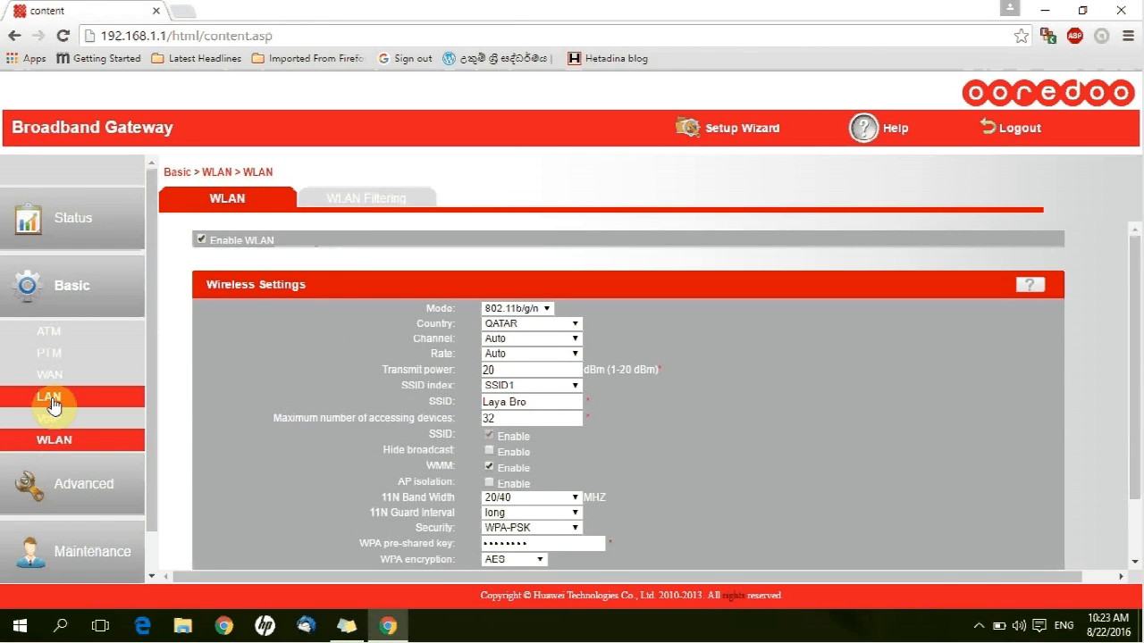
# On Basic > LAN, disable the DHCP option pool, submit, and untick the DHCP server
pyautogui.click(49, 397)
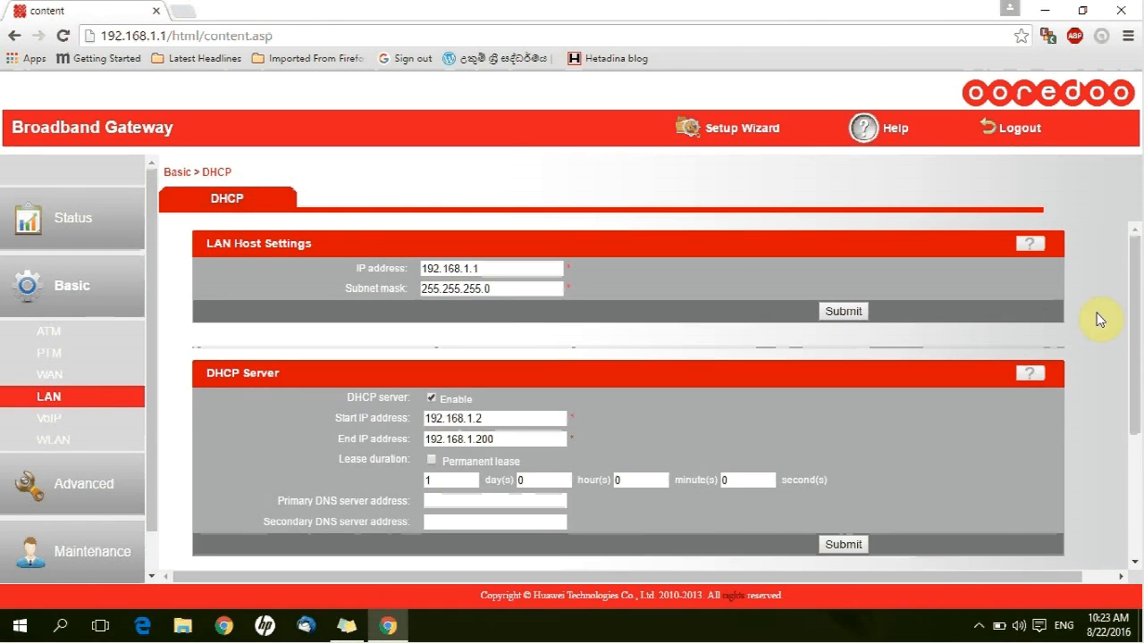
pyautogui.scroll(-3)
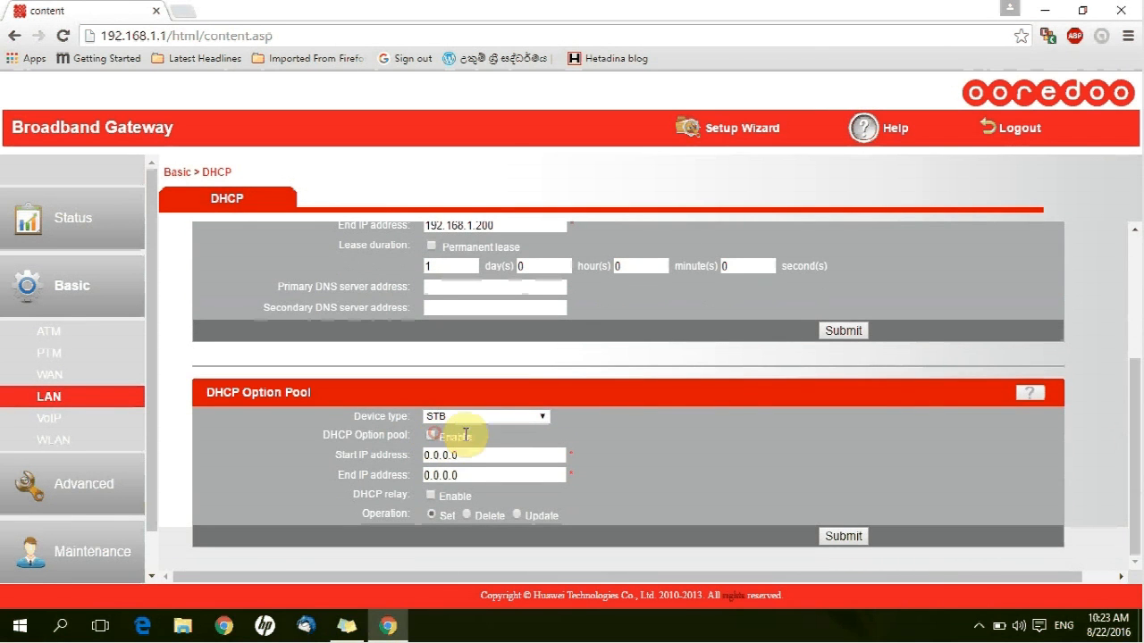
pyautogui.click(842, 537)
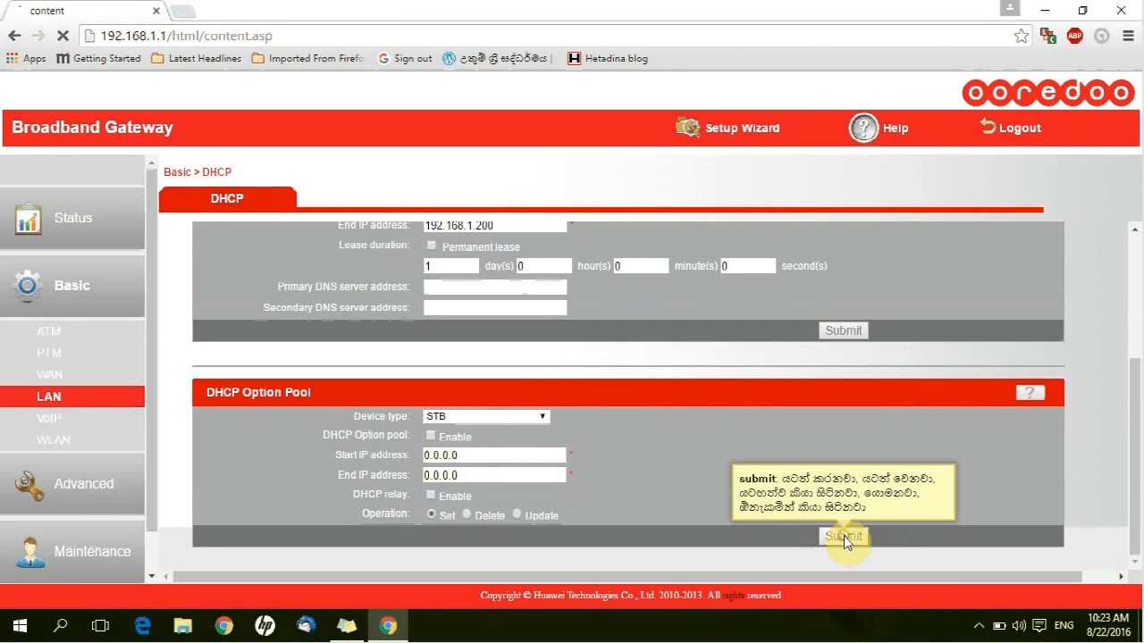
pyautogui.click(844, 543)
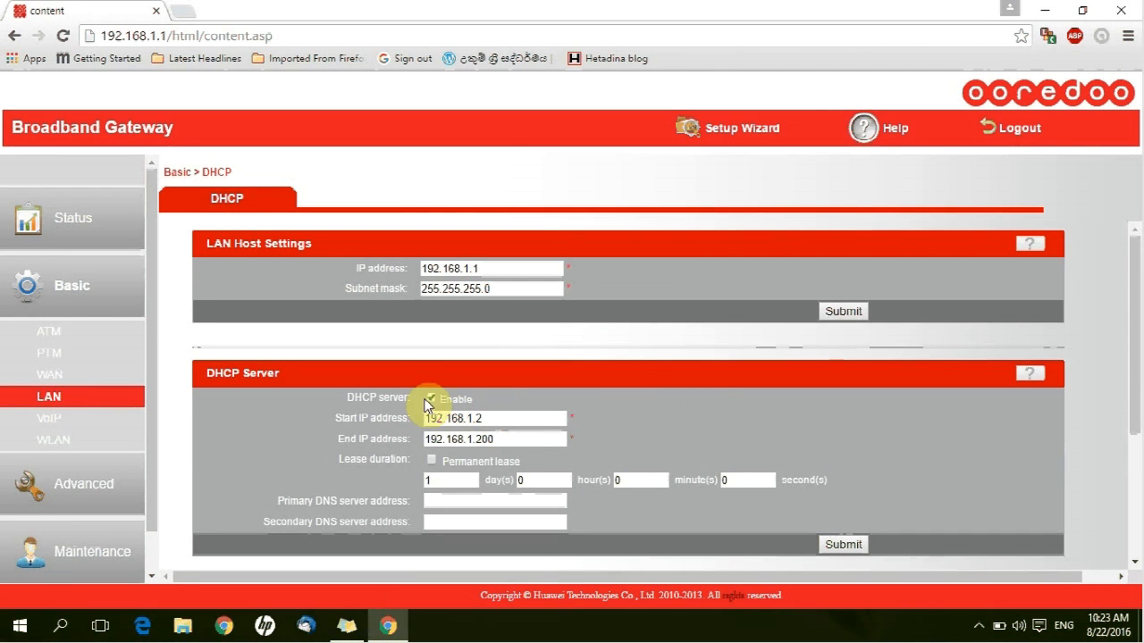
pyautogui.click(431, 399)
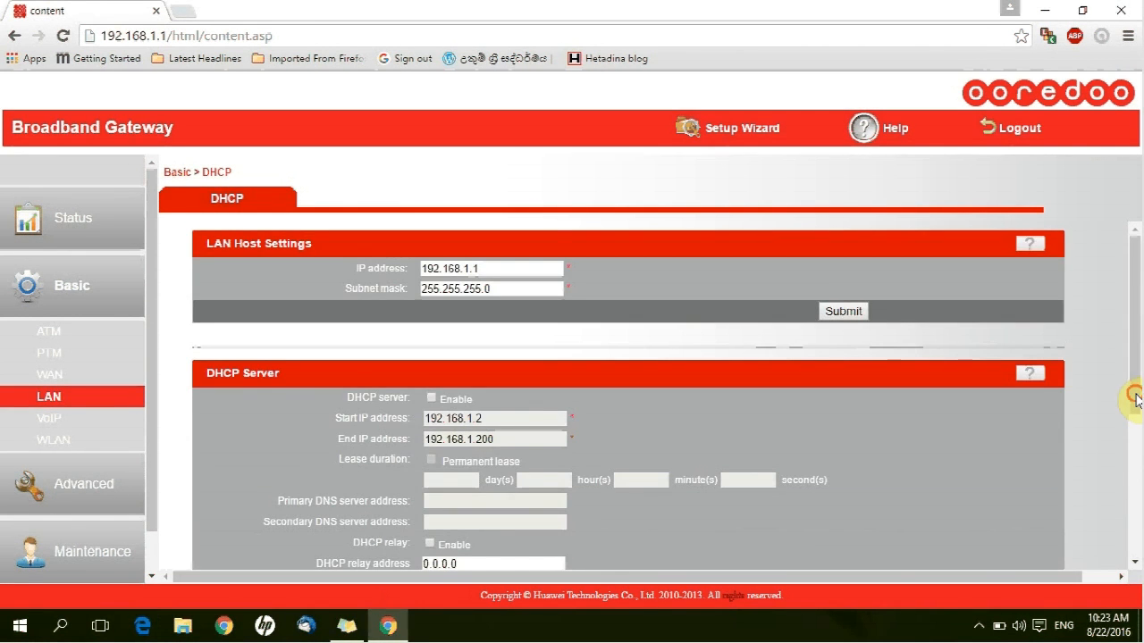
pyautogui.moveTo(604, 331)
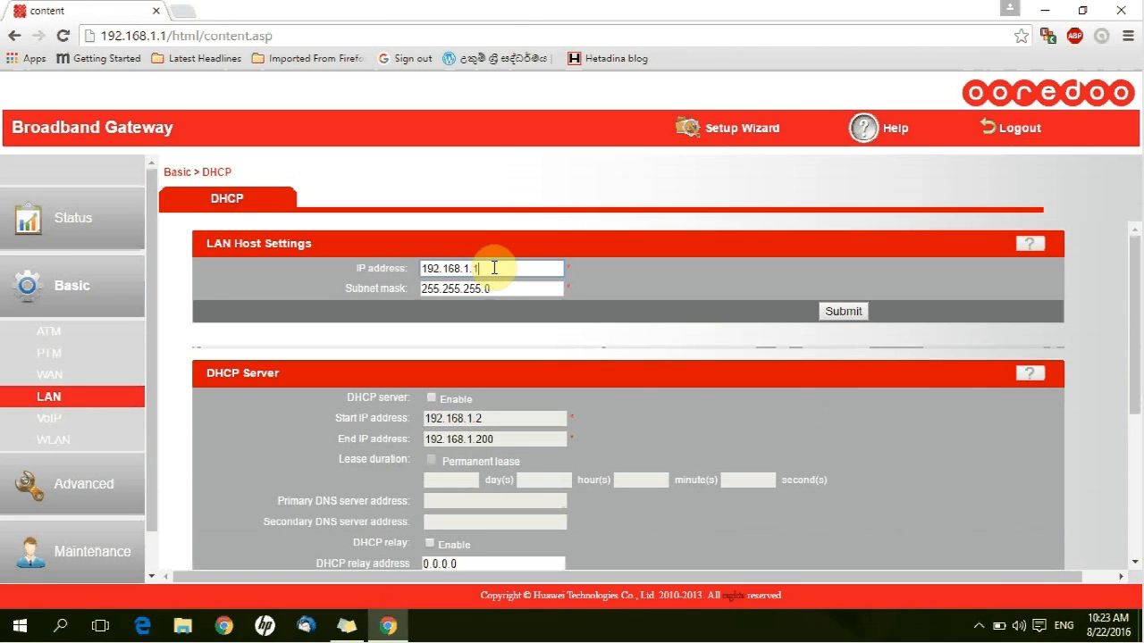
# Change the router's LAN host IP address to 192.168.100.100 and submit it
pyautogui.press('Backspace')
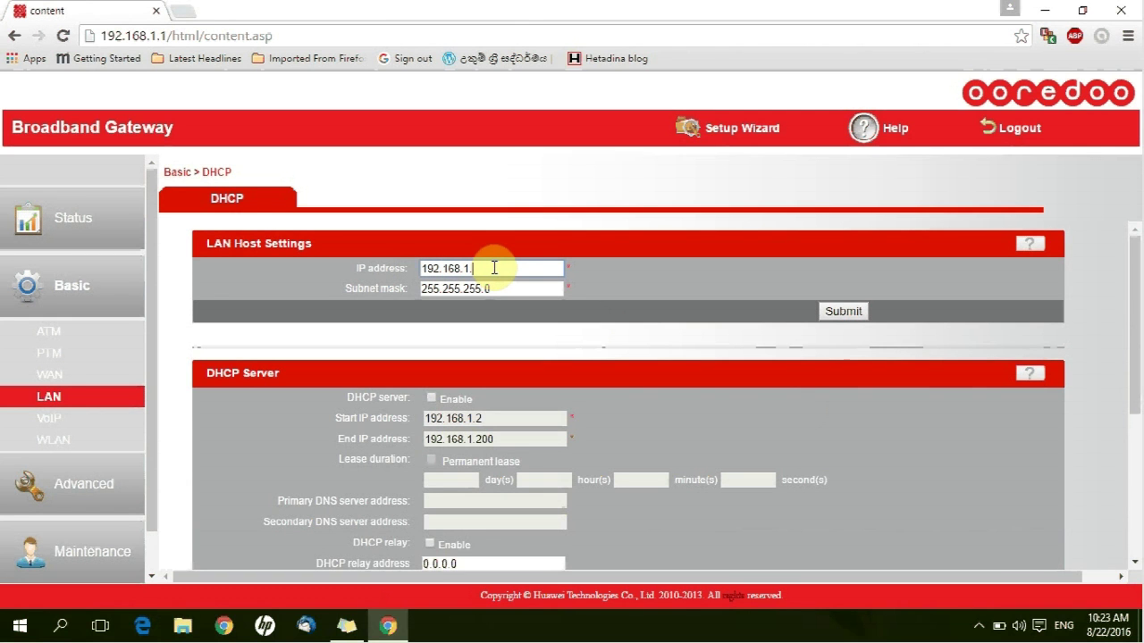
pyautogui.write('1')
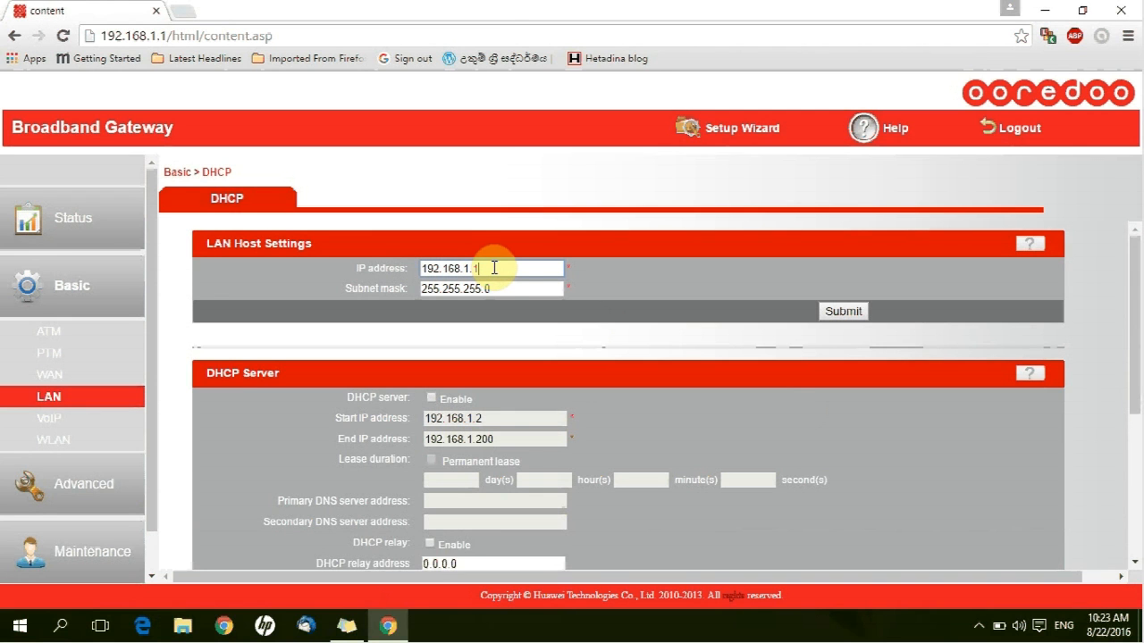
pyautogui.write('00')
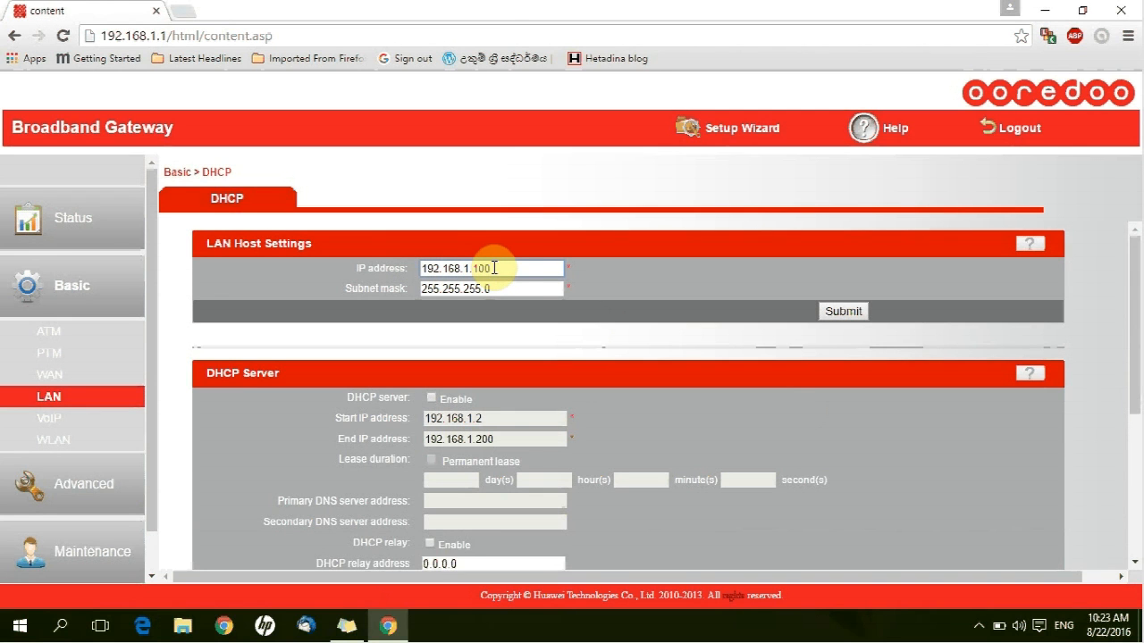
pyautogui.press('Backspace')
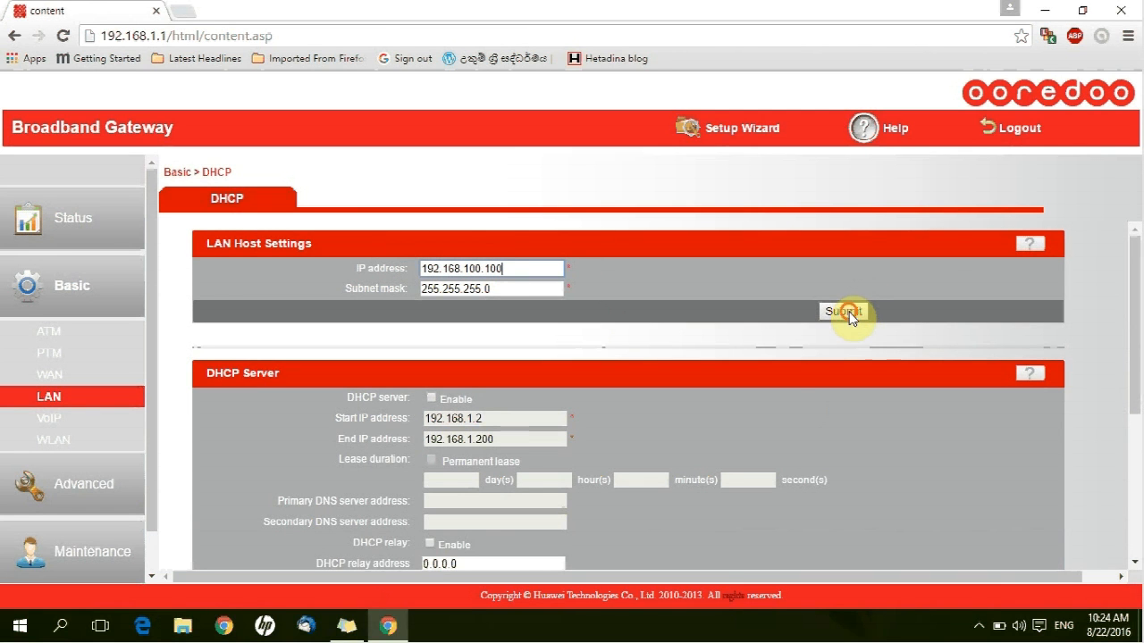
pyautogui.click(844, 311)
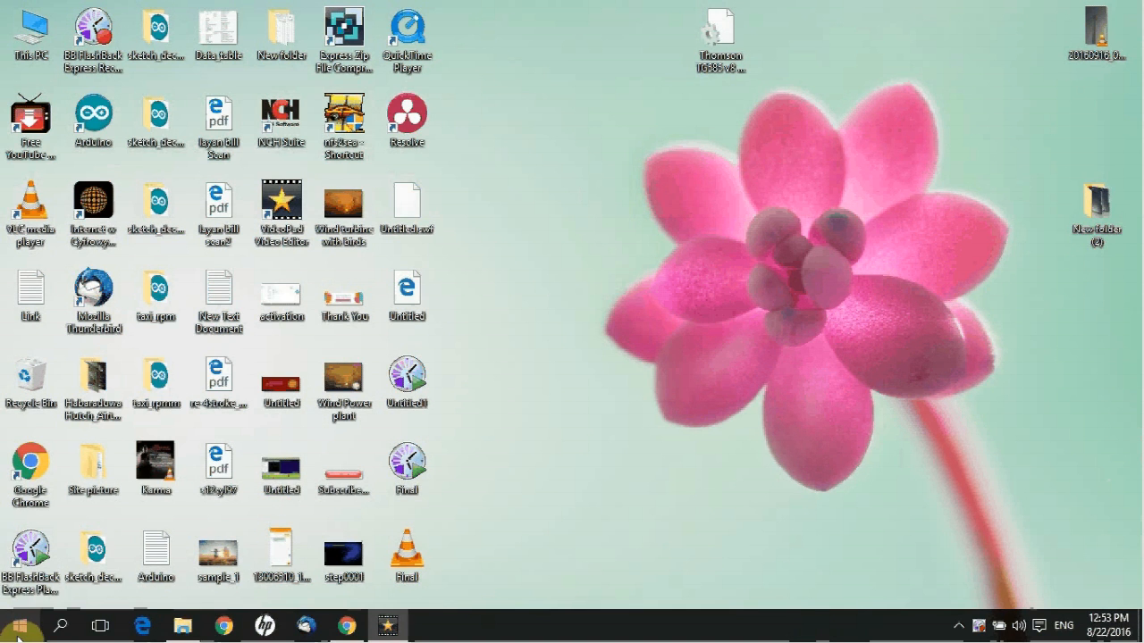
# Reach the network adapter list via Start, Settings, Network & Internet
pyautogui.click(18, 625)
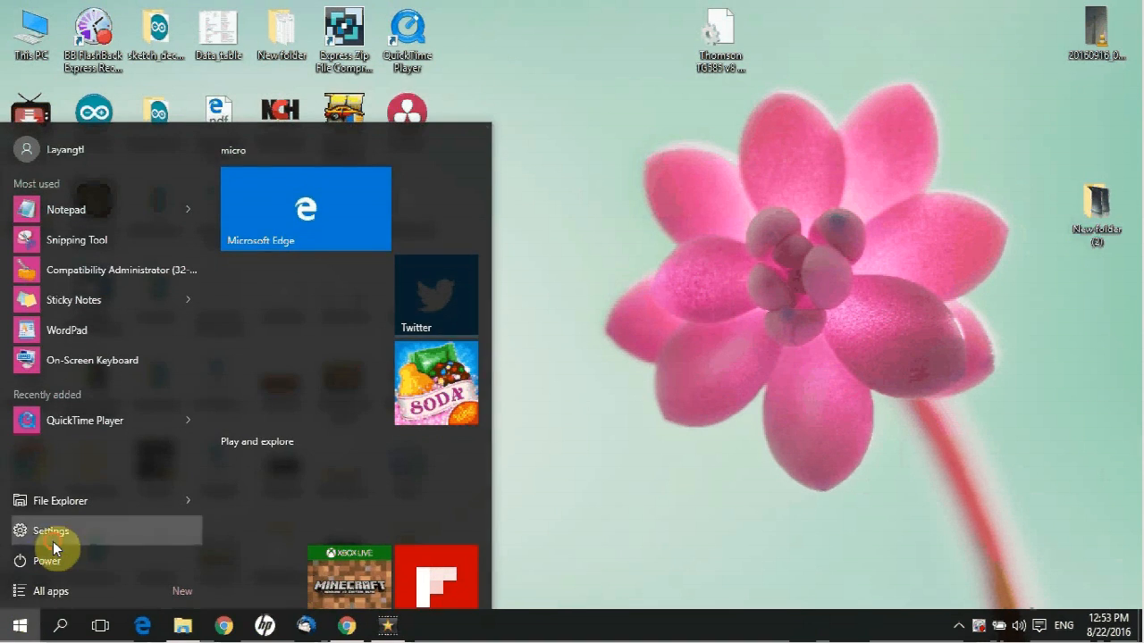
pyautogui.click(50, 529)
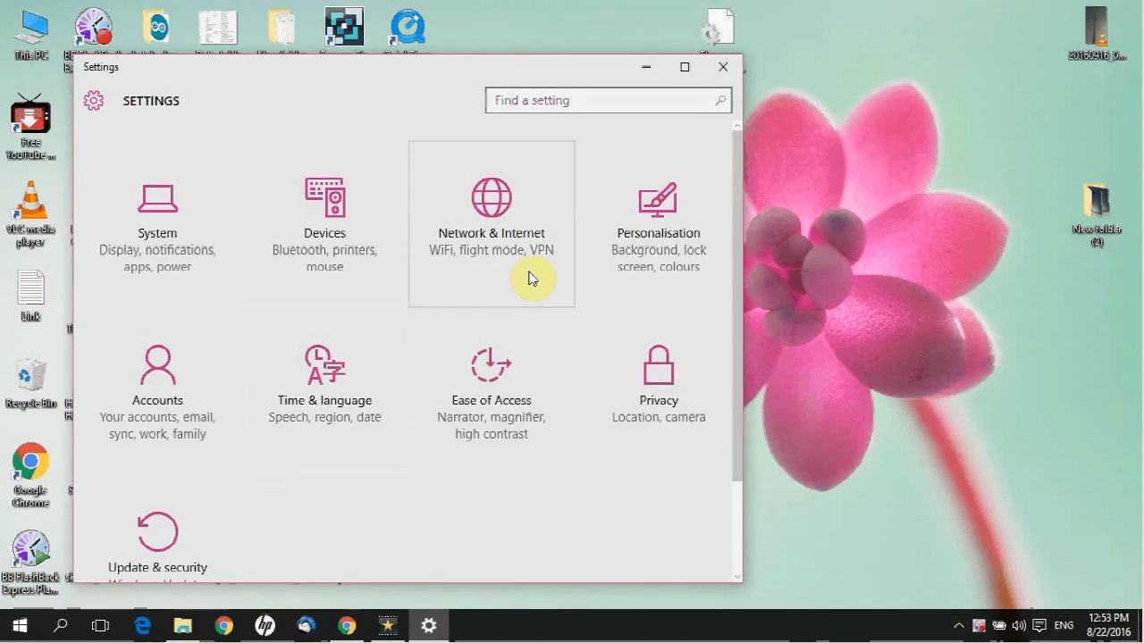
pyautogui.moveTo(492, 232)
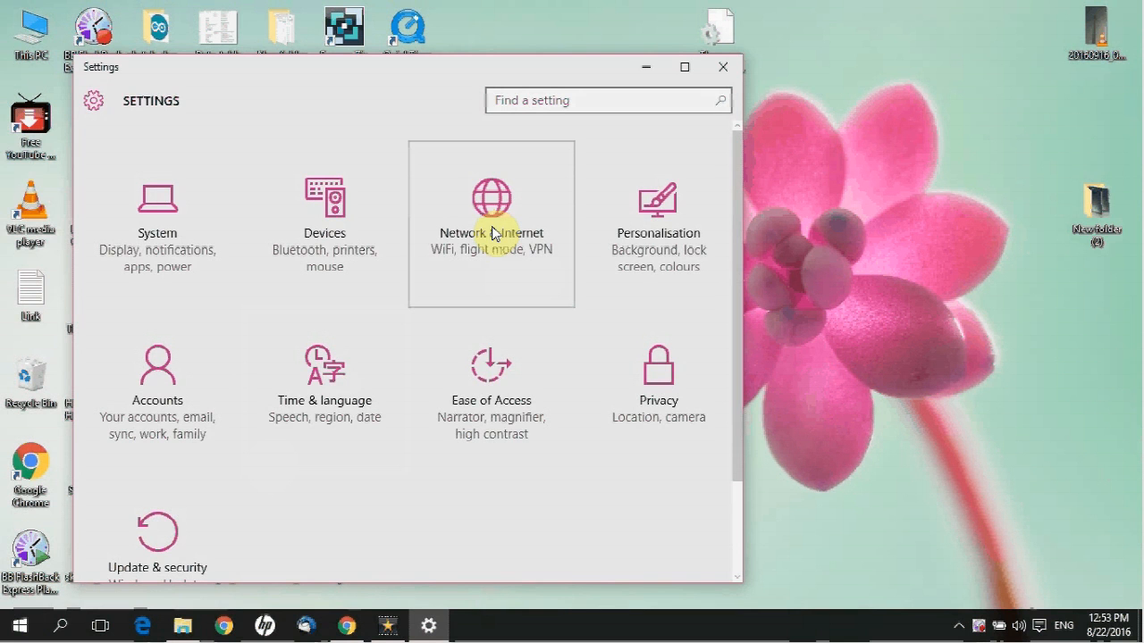
pyautogui.click(489, 224)
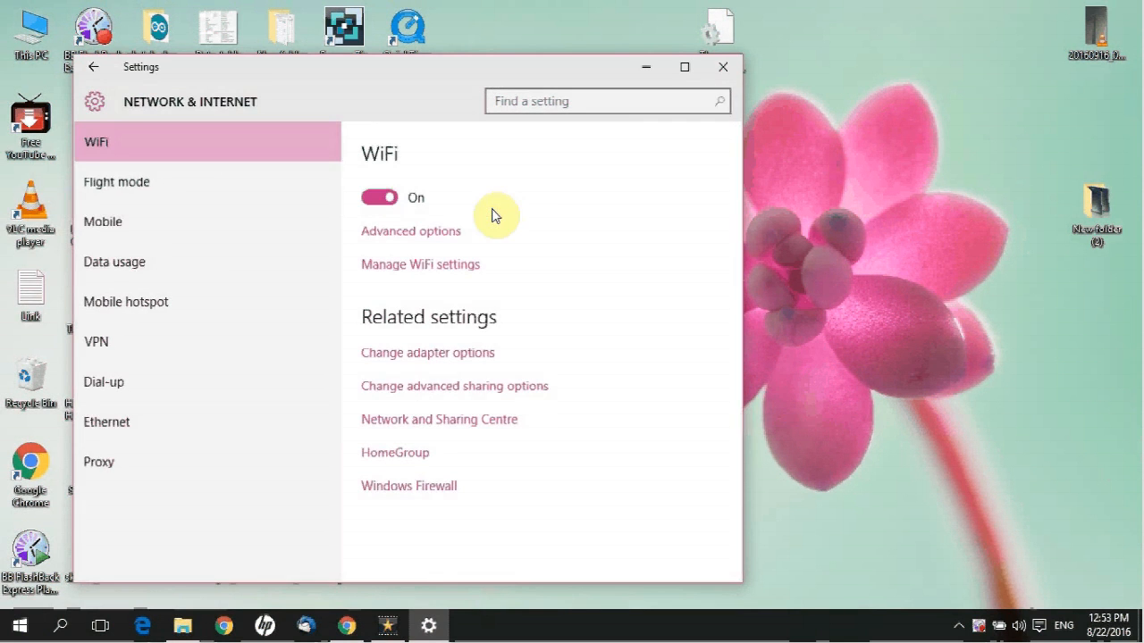
pyautogui.moveTo(438, 361)
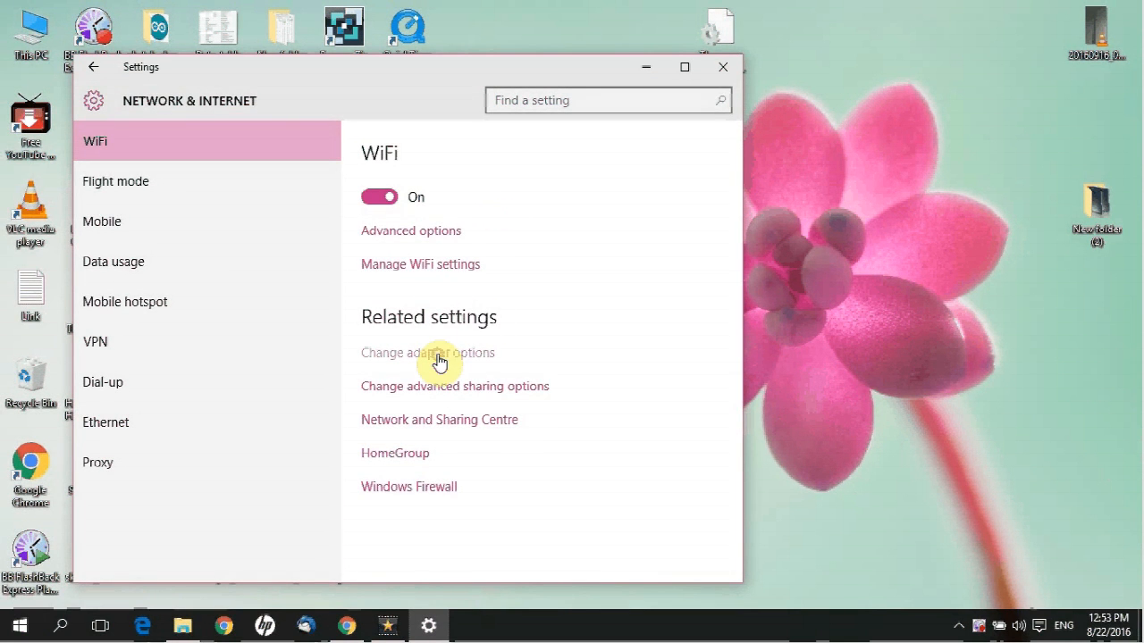
pyautogui.click(427, 352)
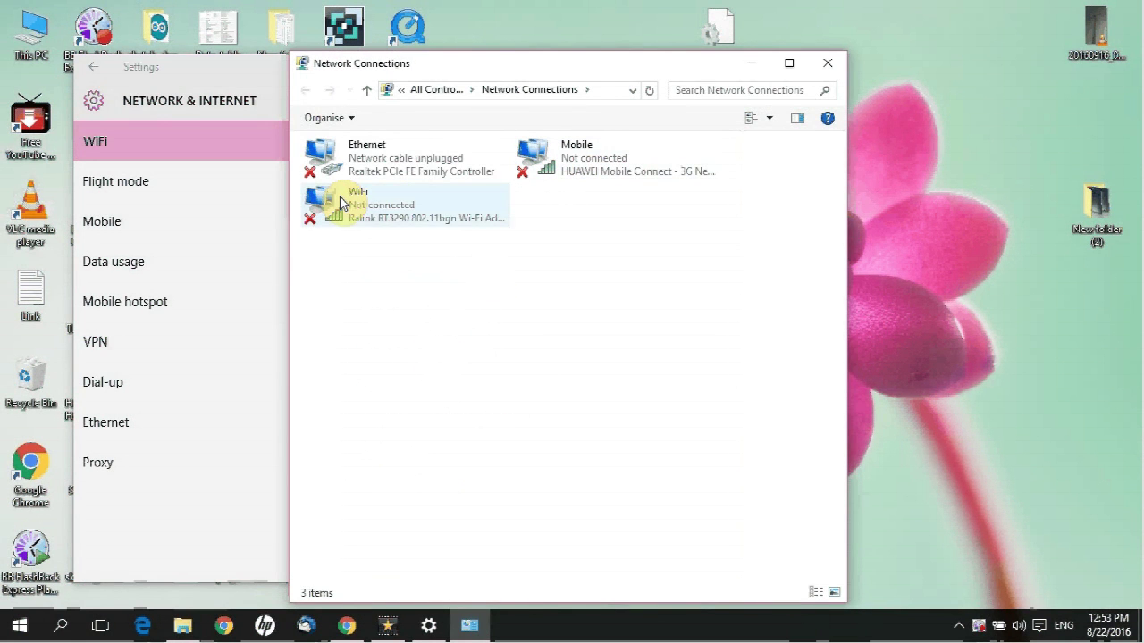
# Switch the Wi-Fi adapter's IPv4 to obtain an IP address automatically and confirm
pyautogui.rightClick(339, 203)
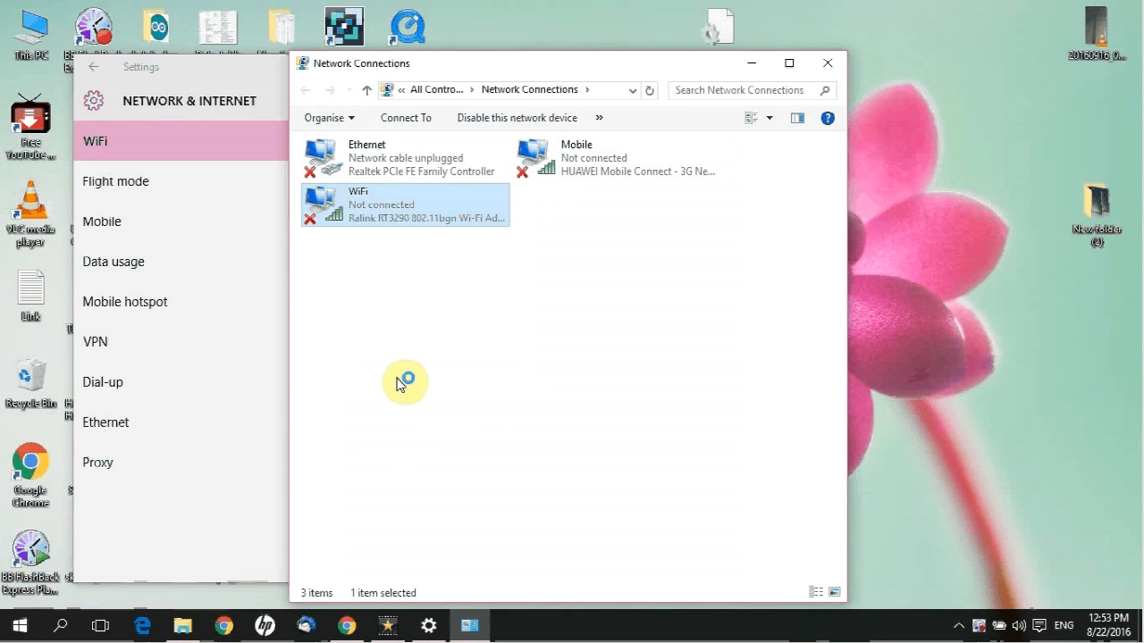
pyautogui.doubleClick(404, 204)
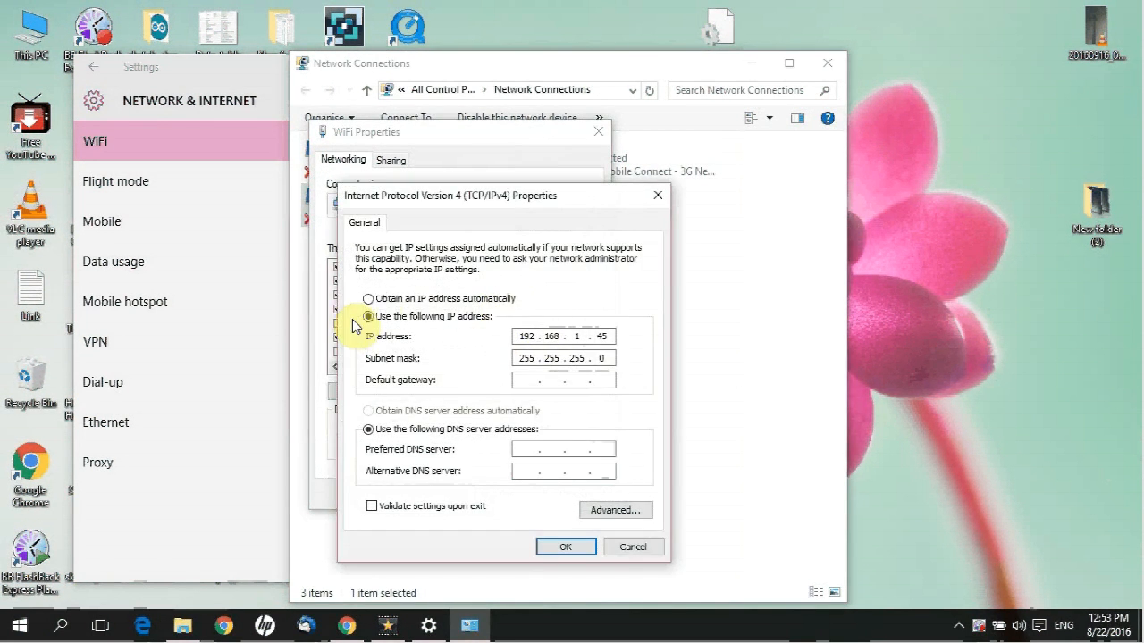
pyautogui.click(369, 298)
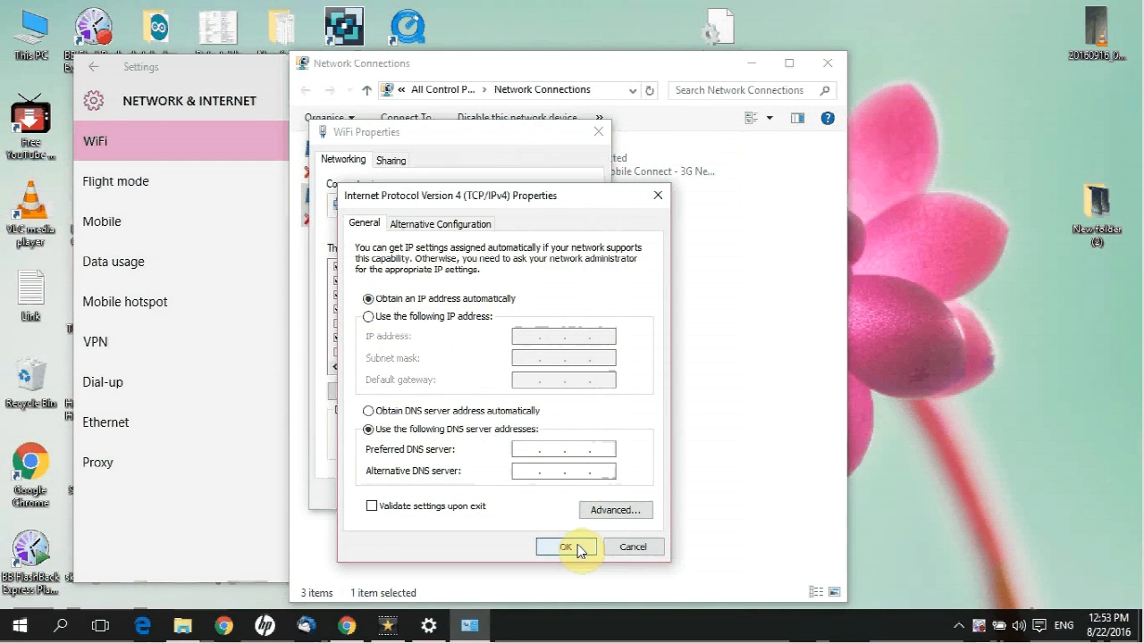
pyautogui.click(564, 547)
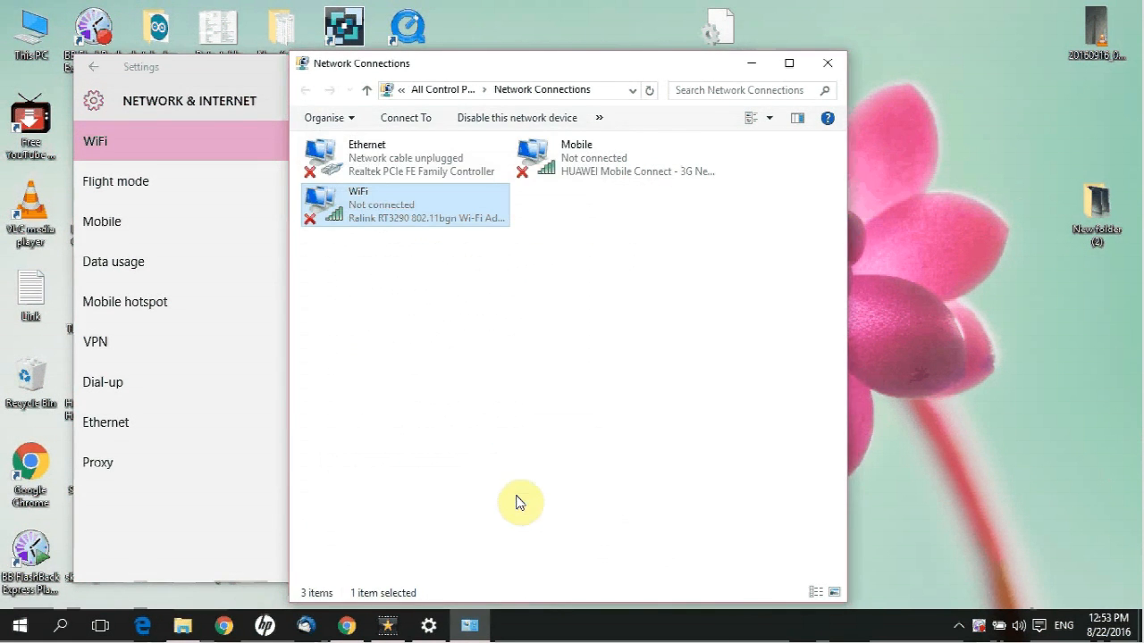
pyautogui.click(826, 63)
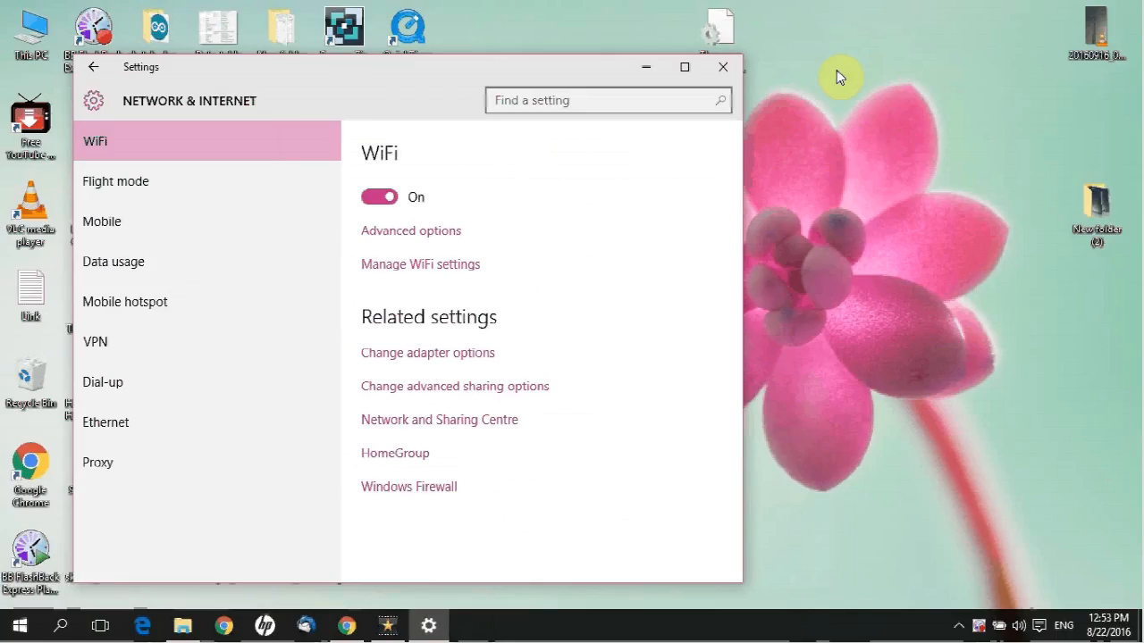